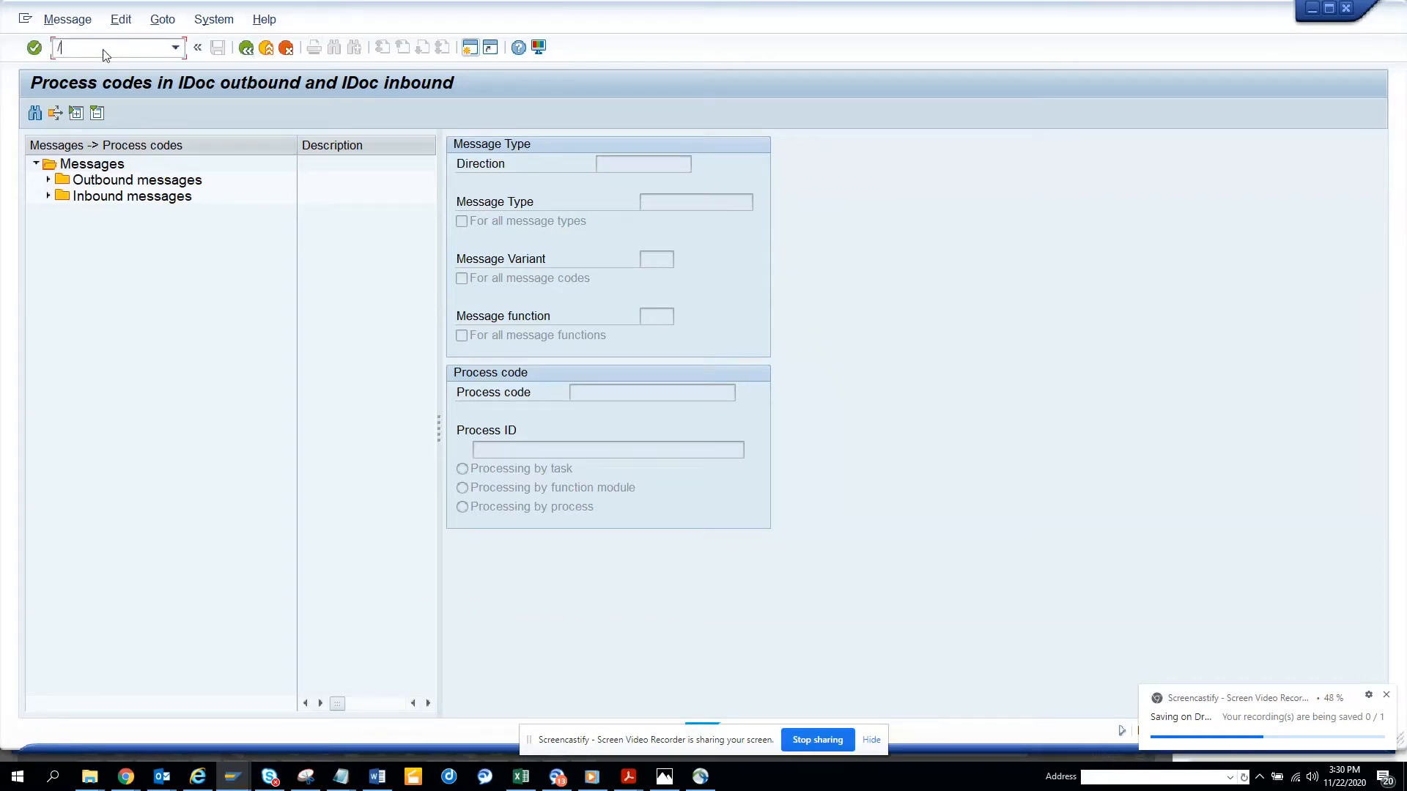
Run WE64 and expand Outbound INVOIC to show SD09 with IDOC_OUTPUT_INVOIC
text(nwe)
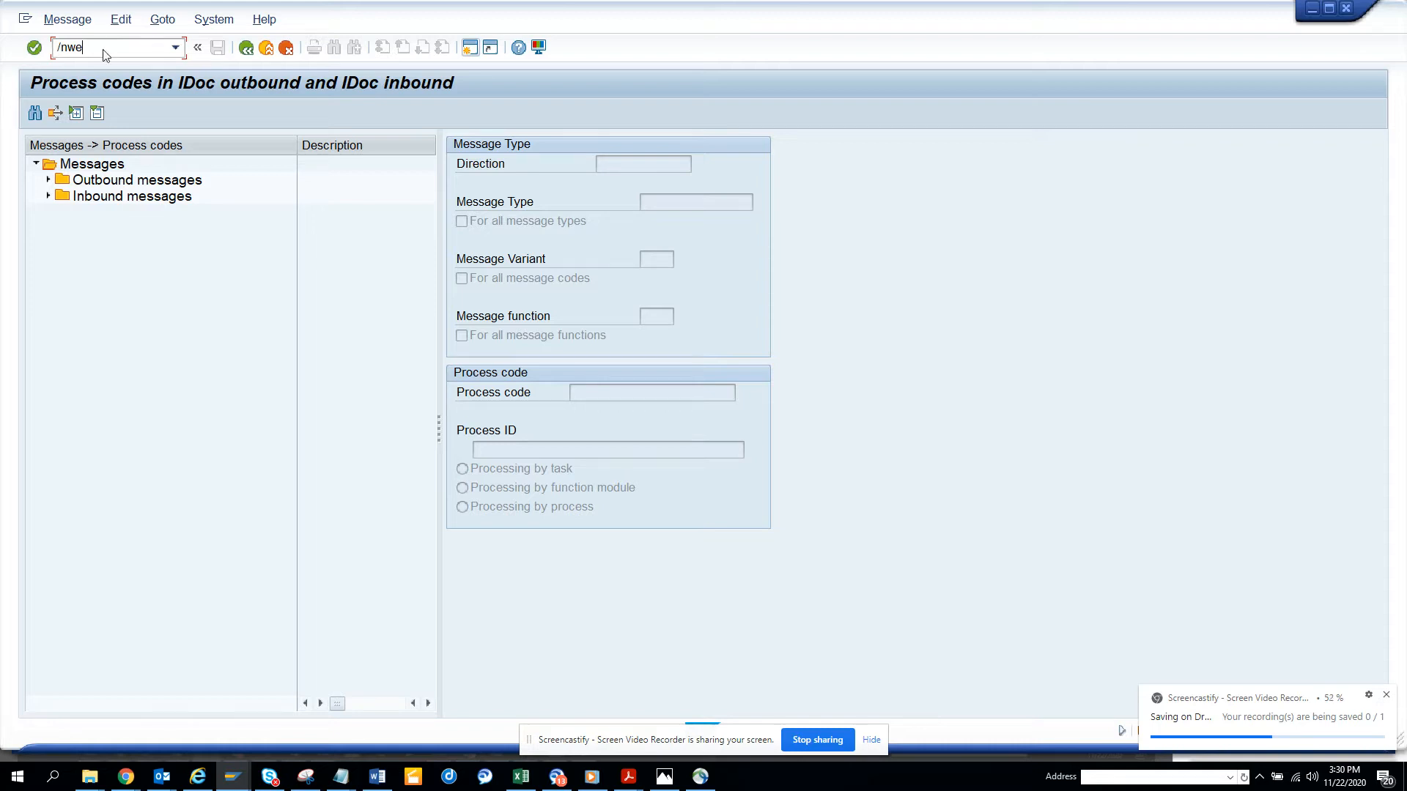
key(Return)
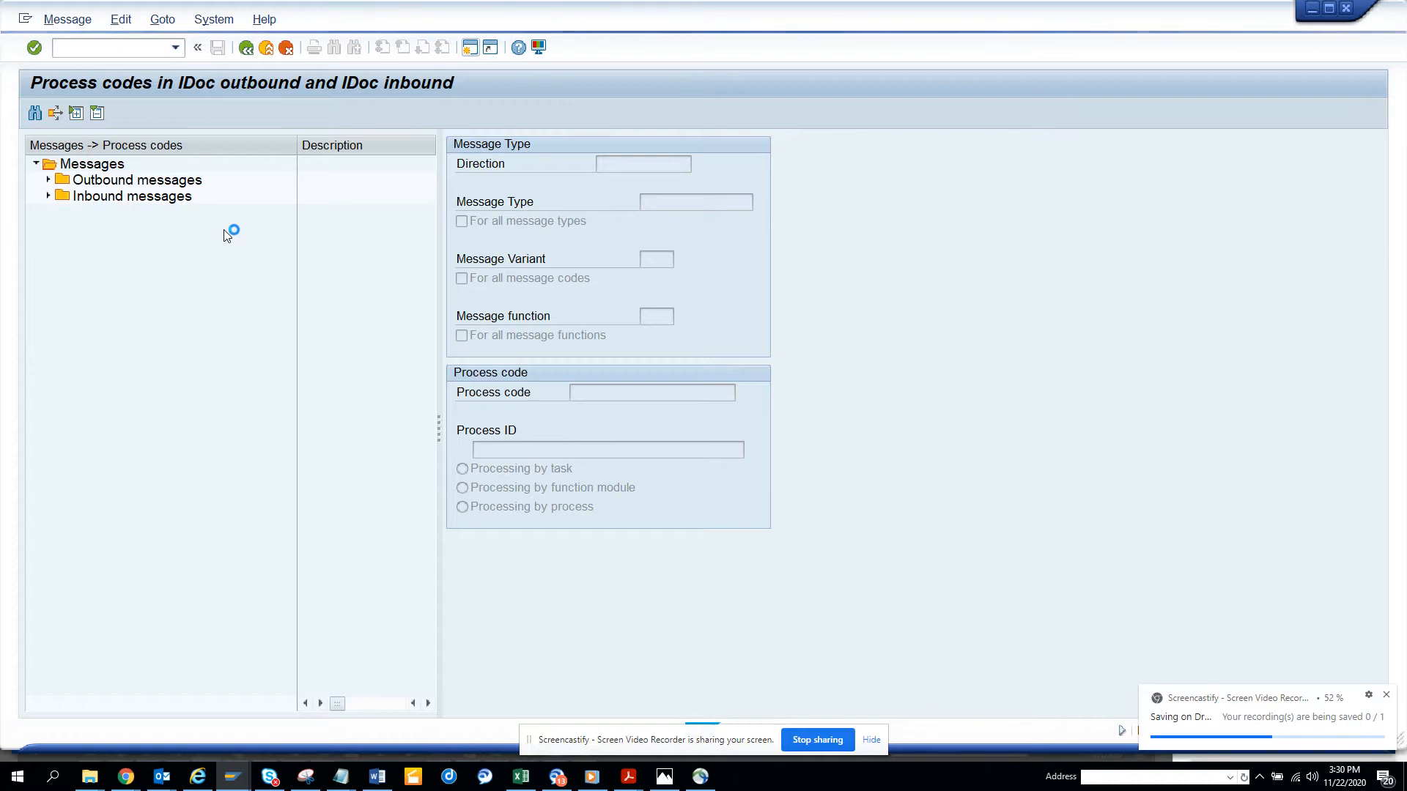
mouse_move(306, 173)
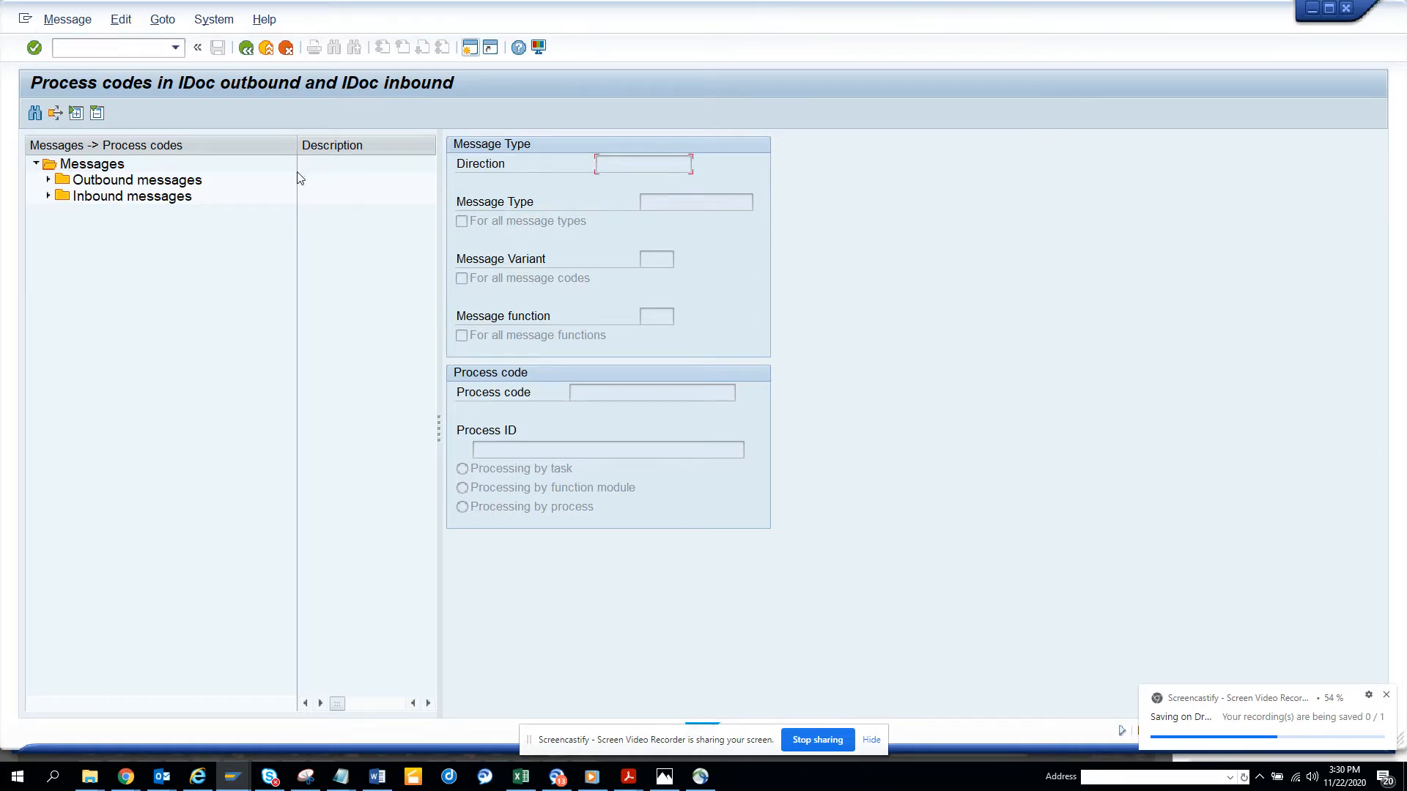
click(49, 179)
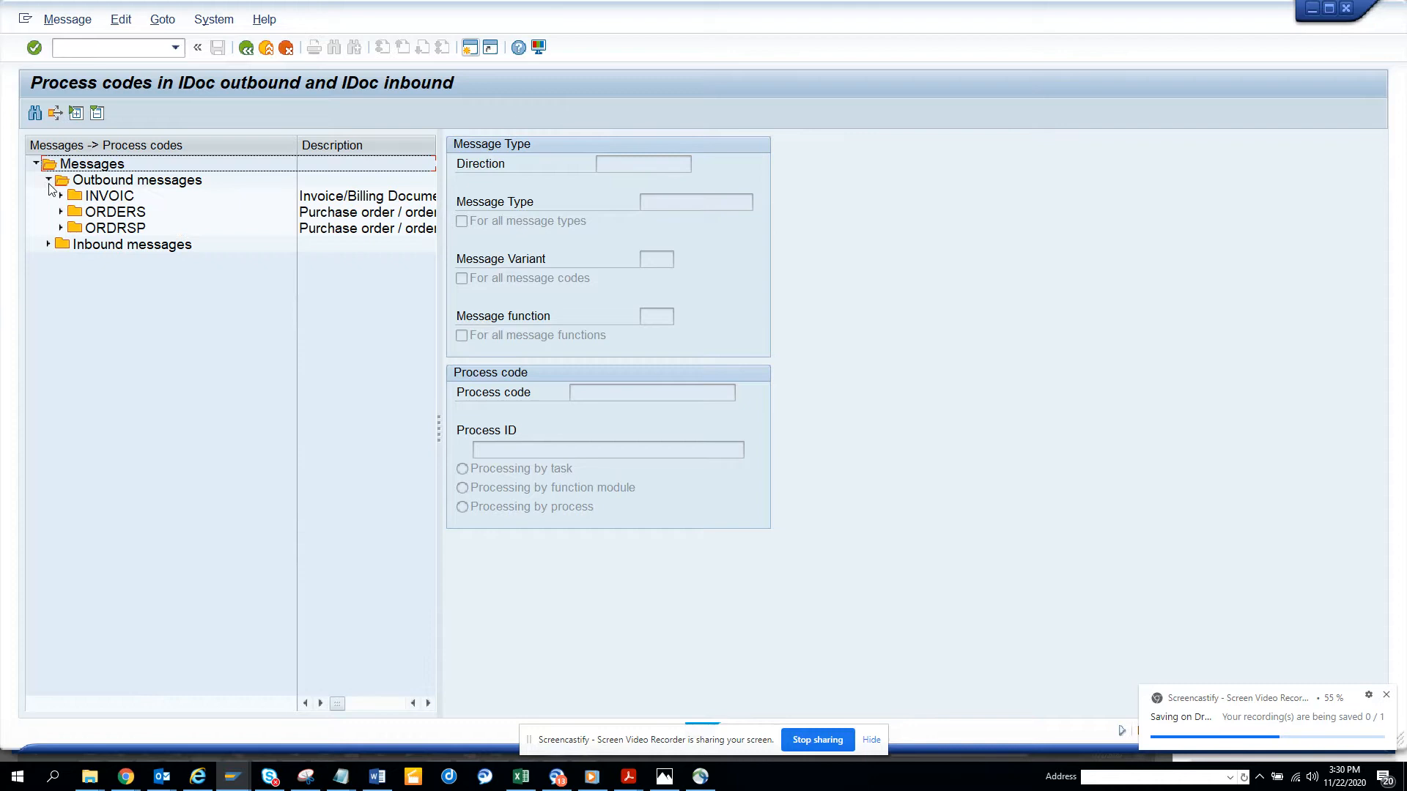
click(60, 195)
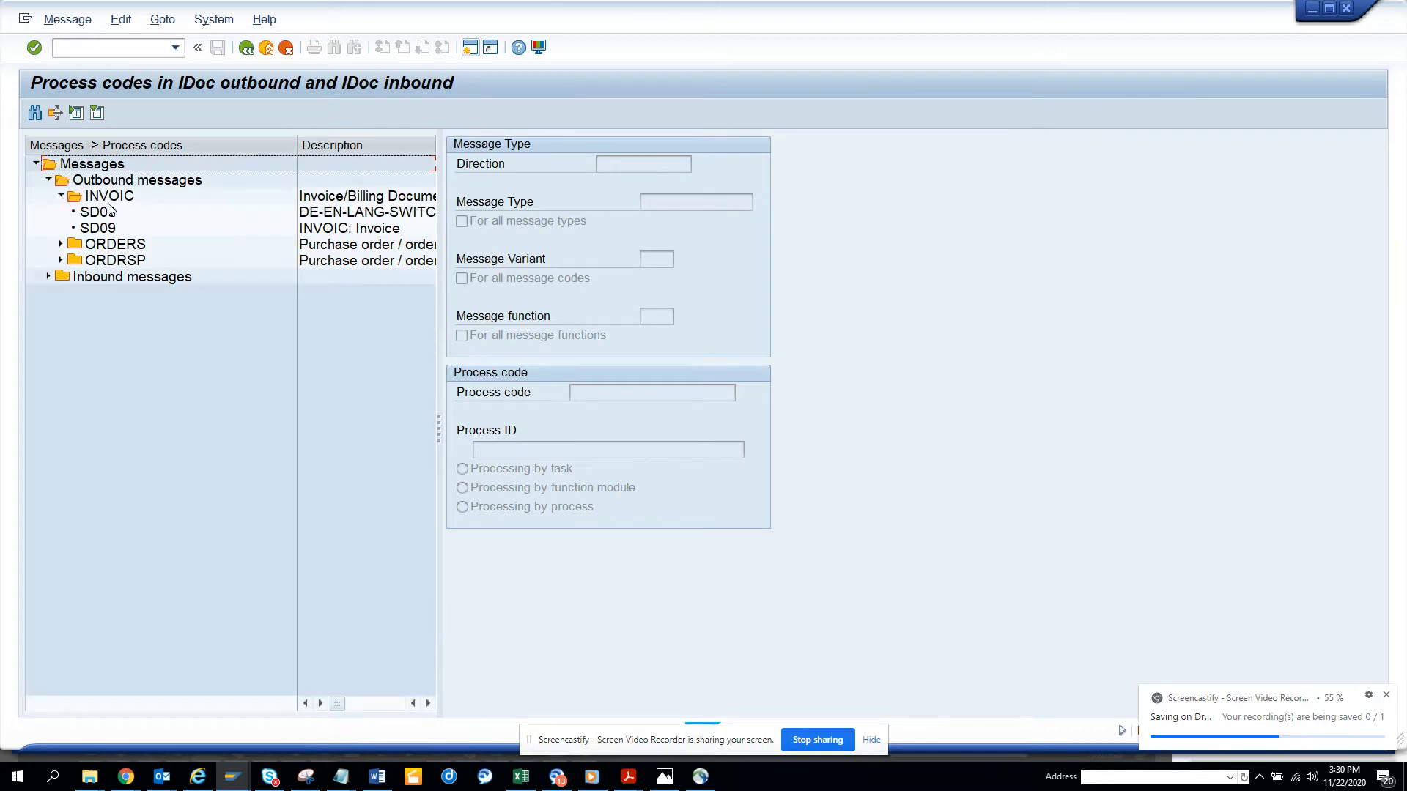
click(97, 212)
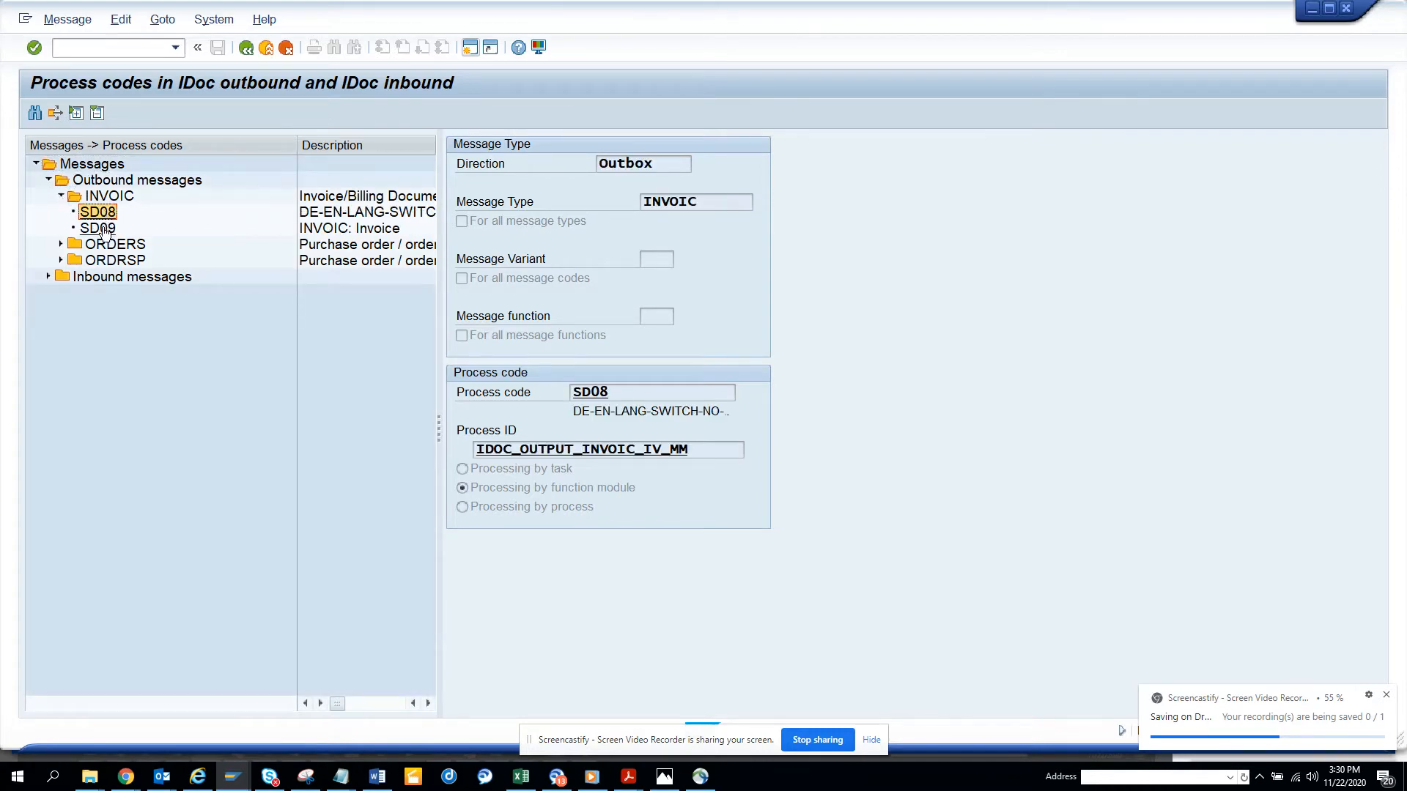
click(97, 228)
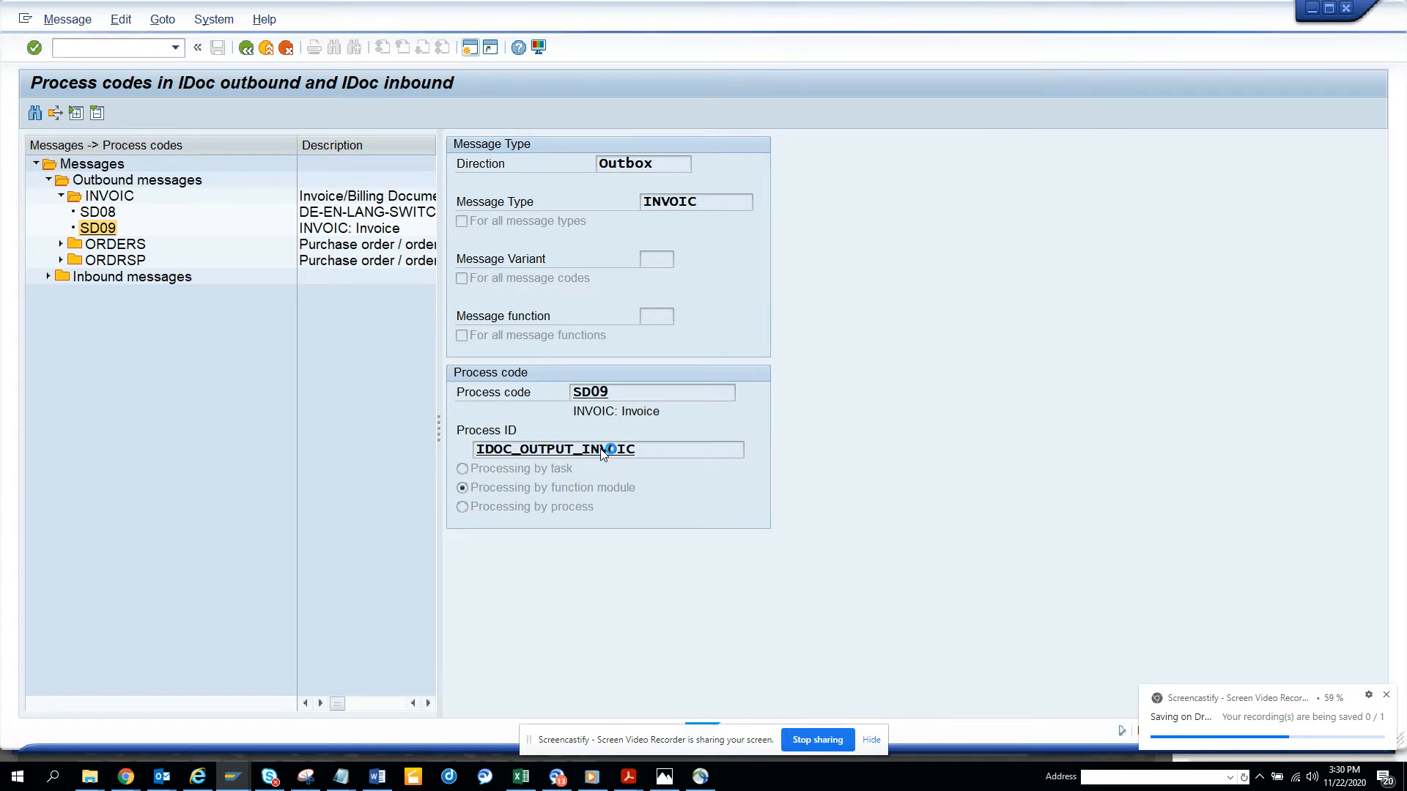
key(alt+tab)
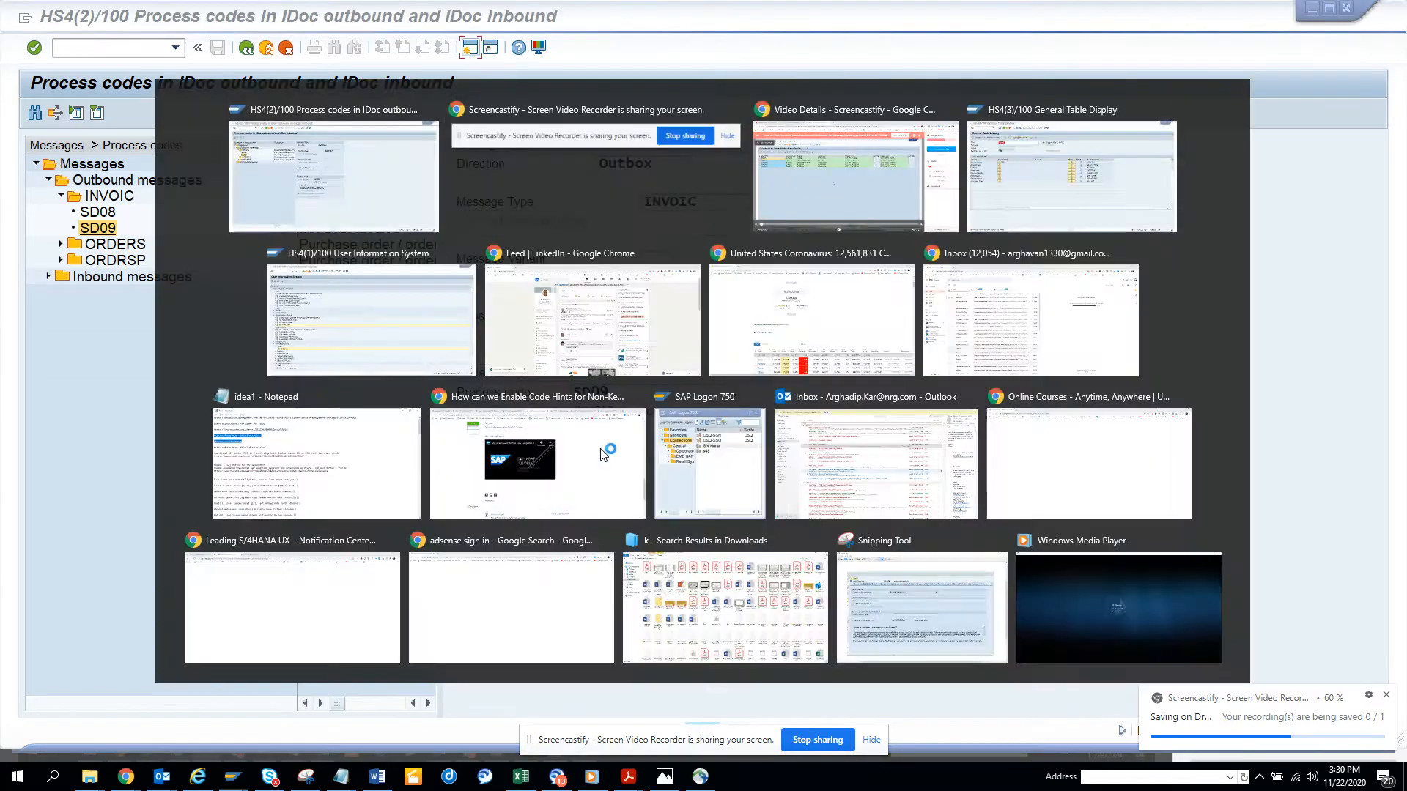
click(333, 175)
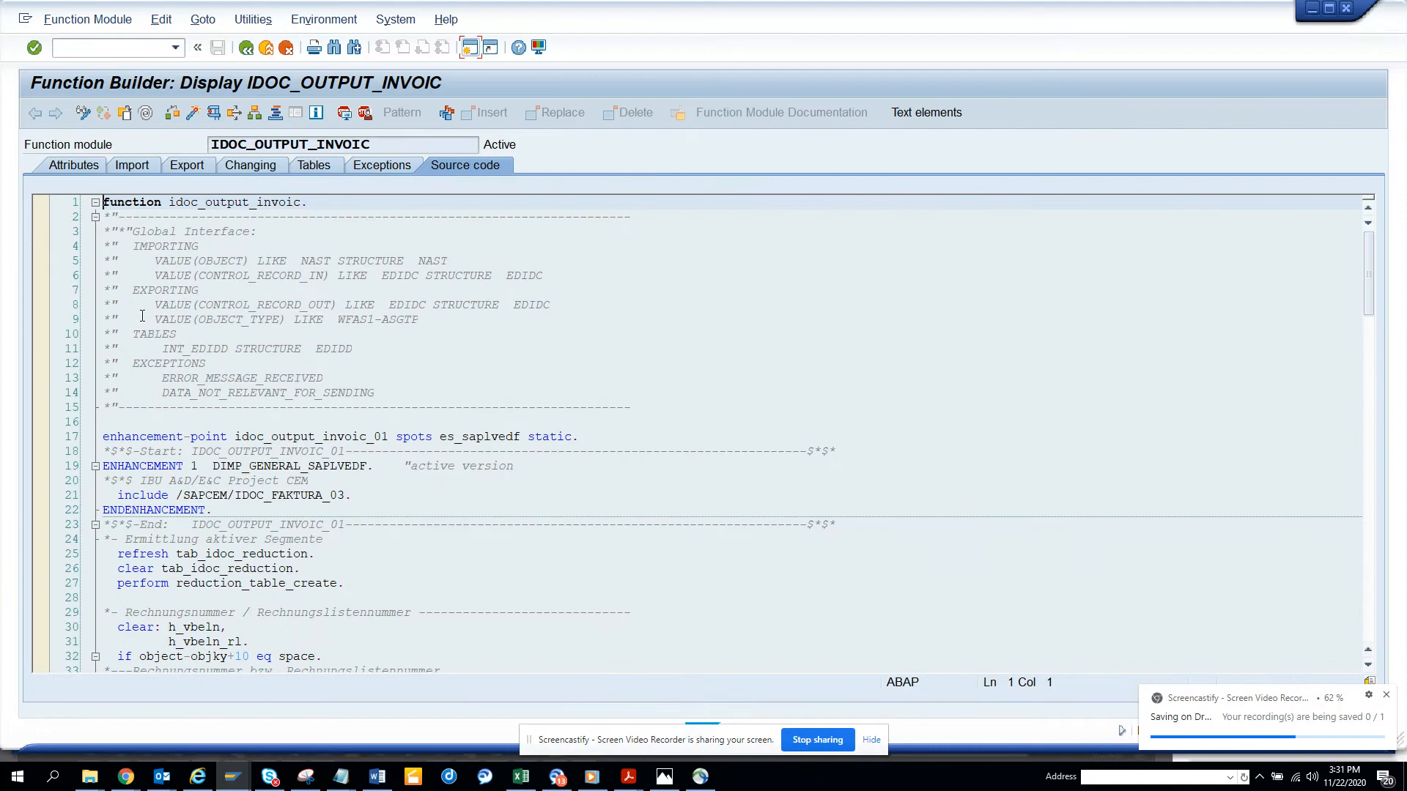
click(760, 507)
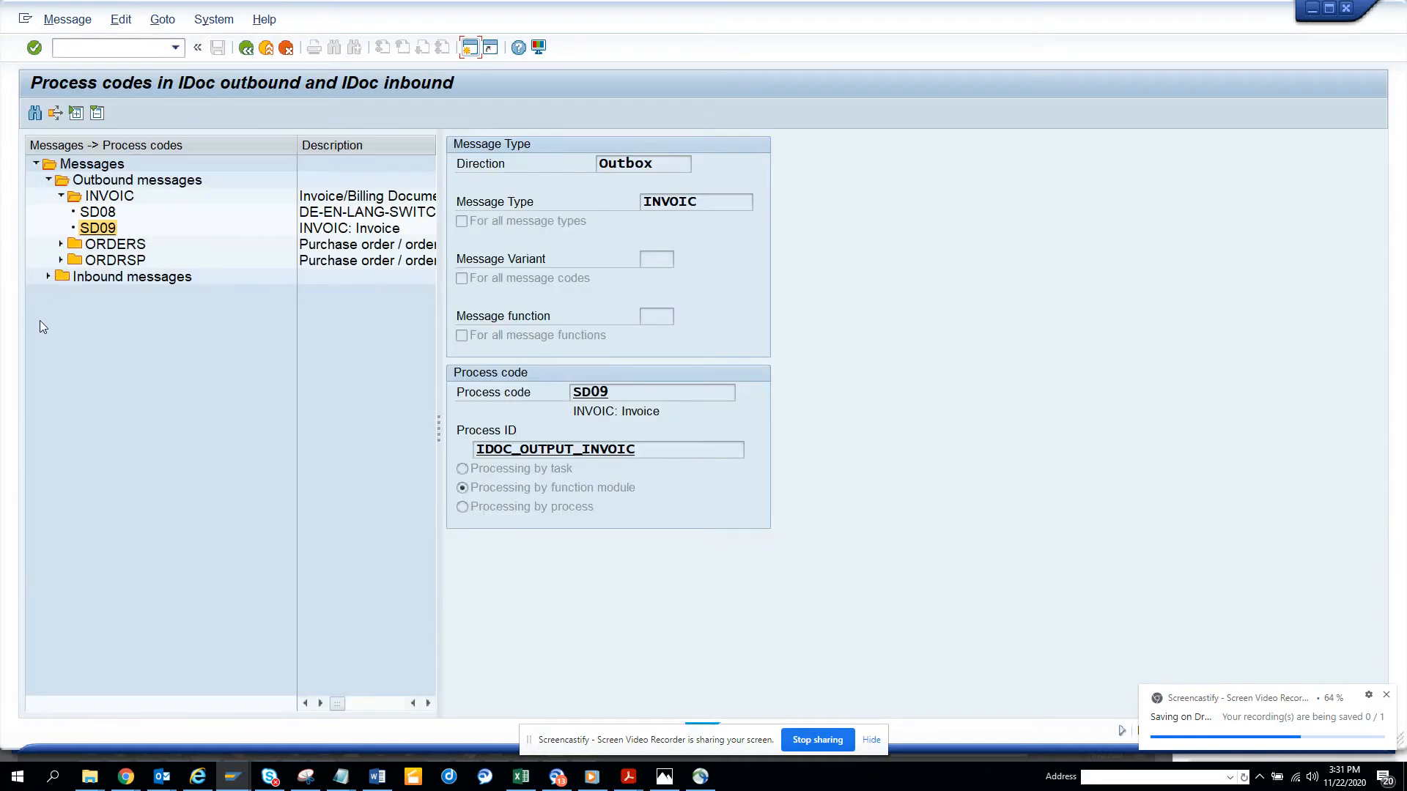
Expand Inbound messages and open ED00 under DEBMAS, showing task 30200088
click(48, 276)
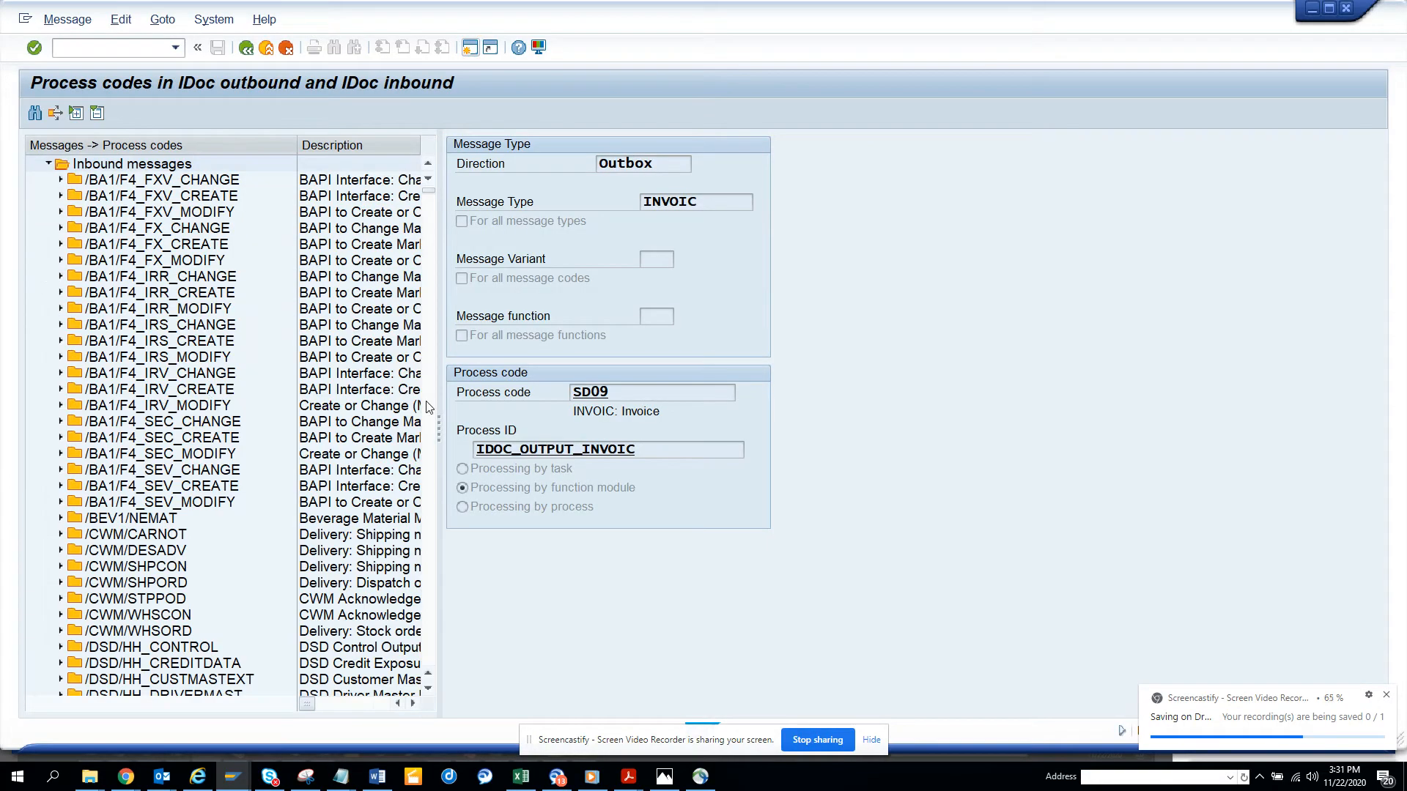
scroll(down, 3)
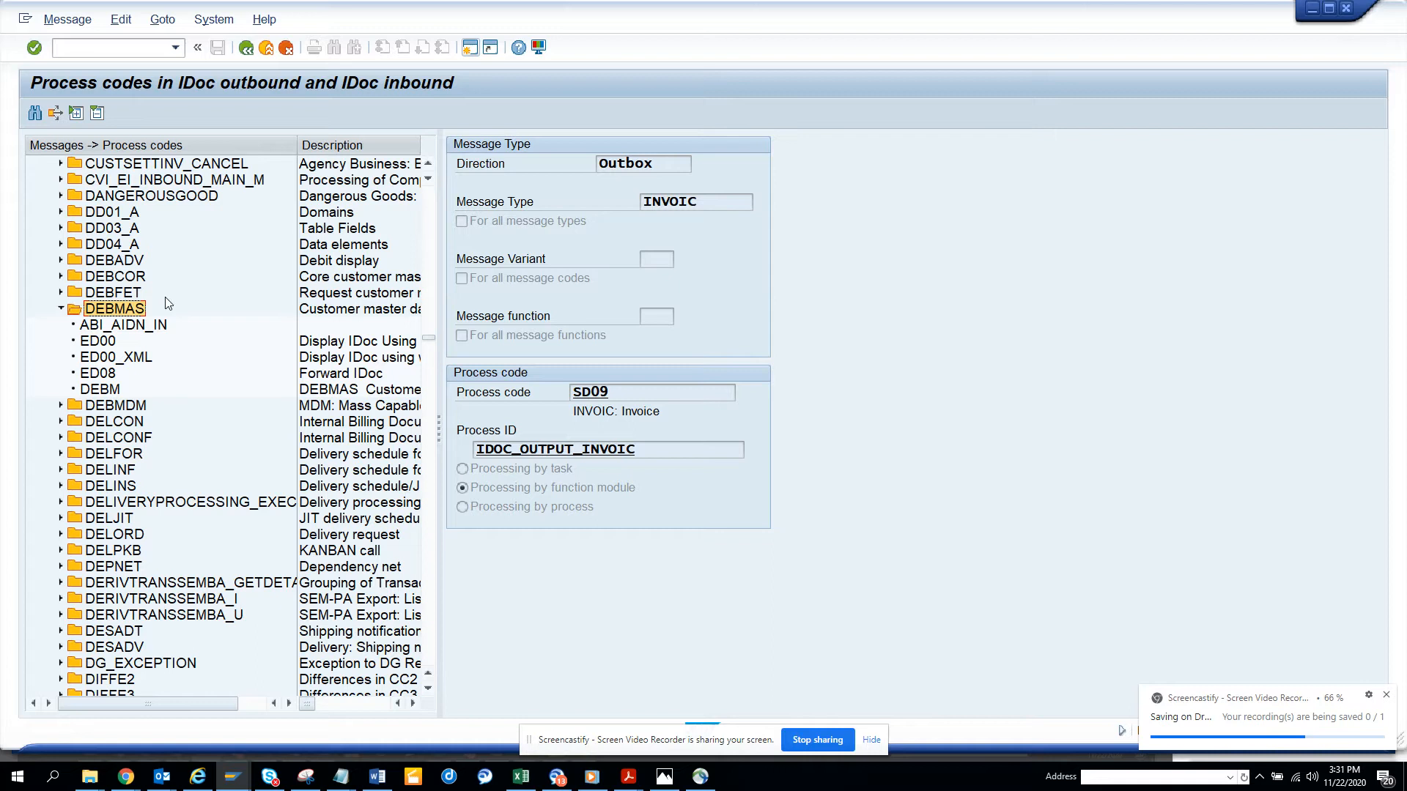
click(97, 341)
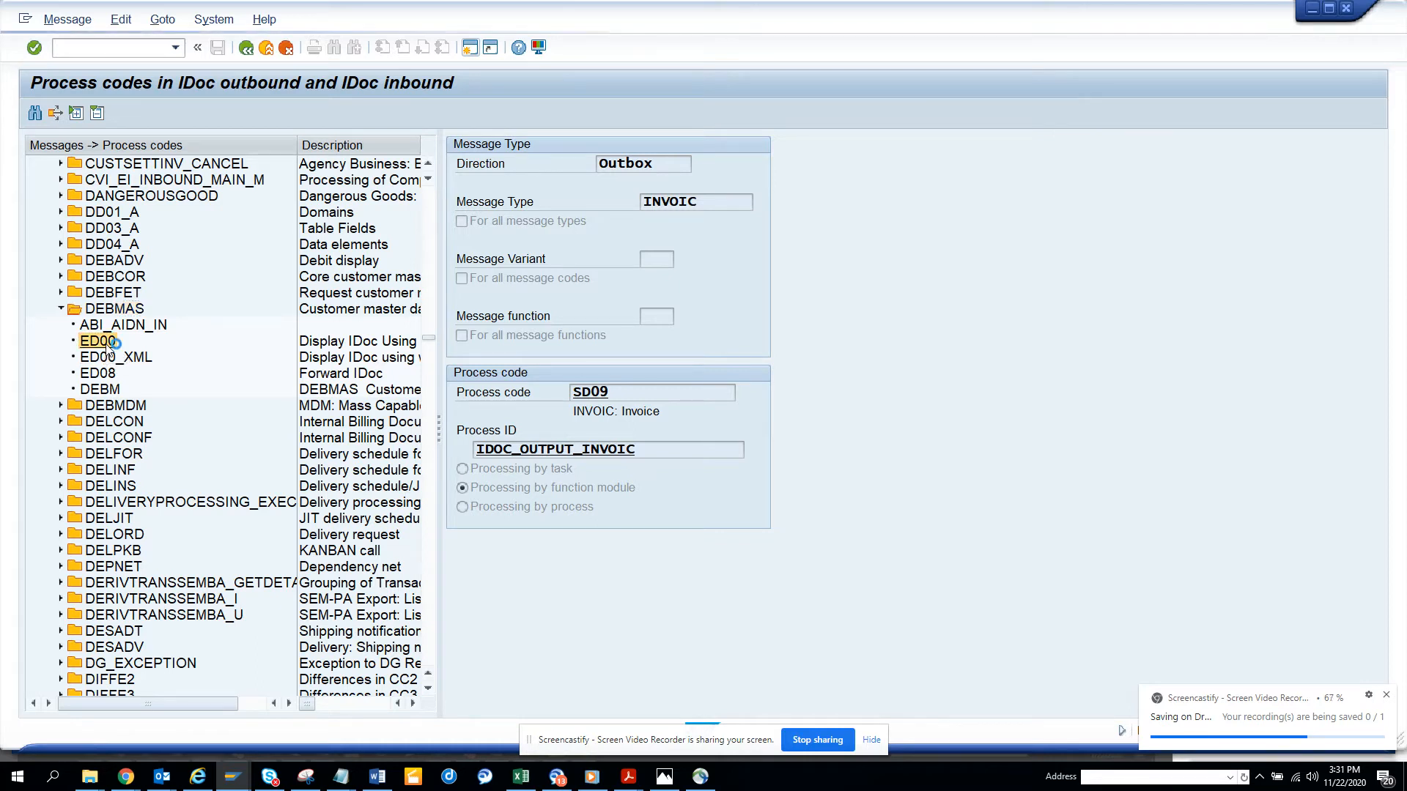
click(96, 341)
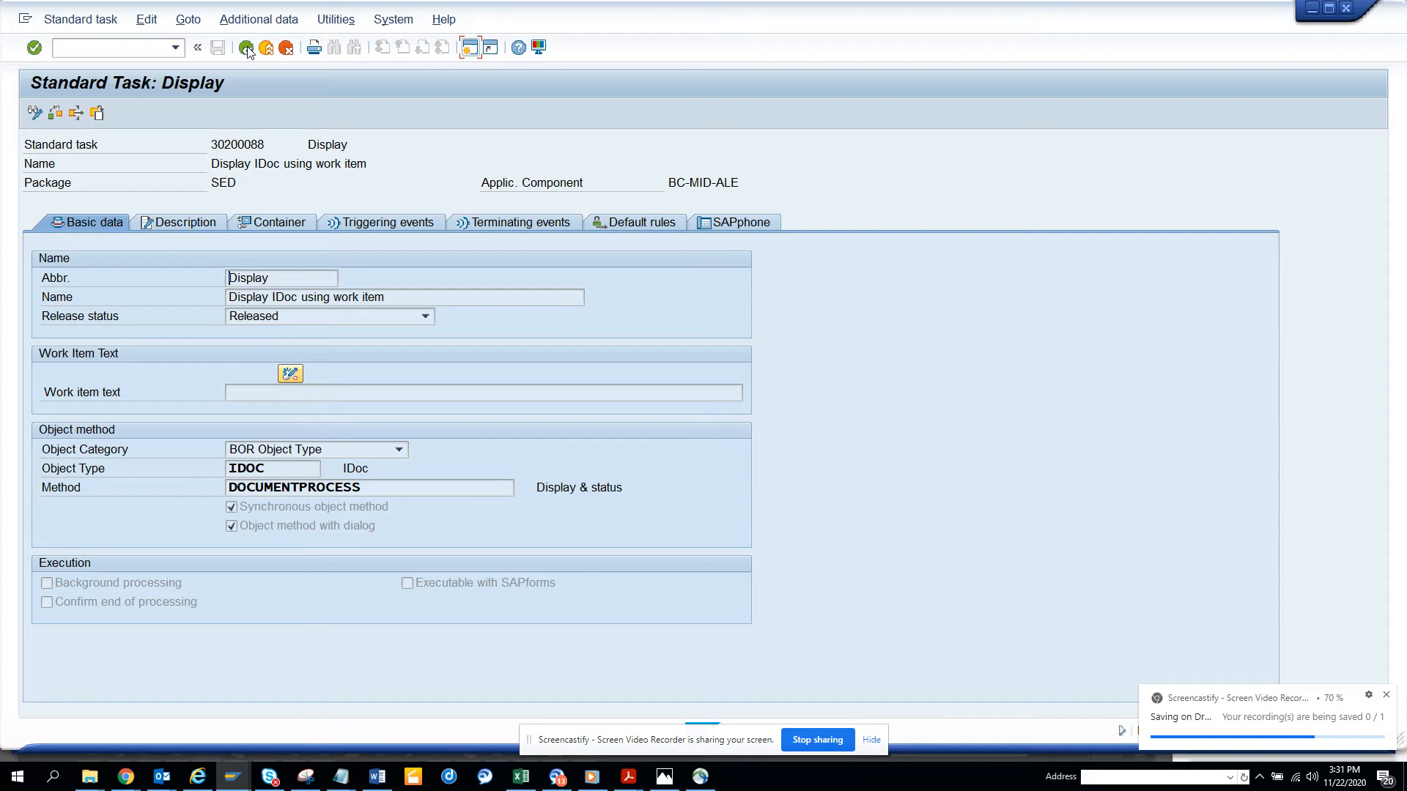
View ED00_XML and ABI_AIDN_IN, ending on DEBM with function module IDOC_INPUT_DEBITOR
click(247, 47)
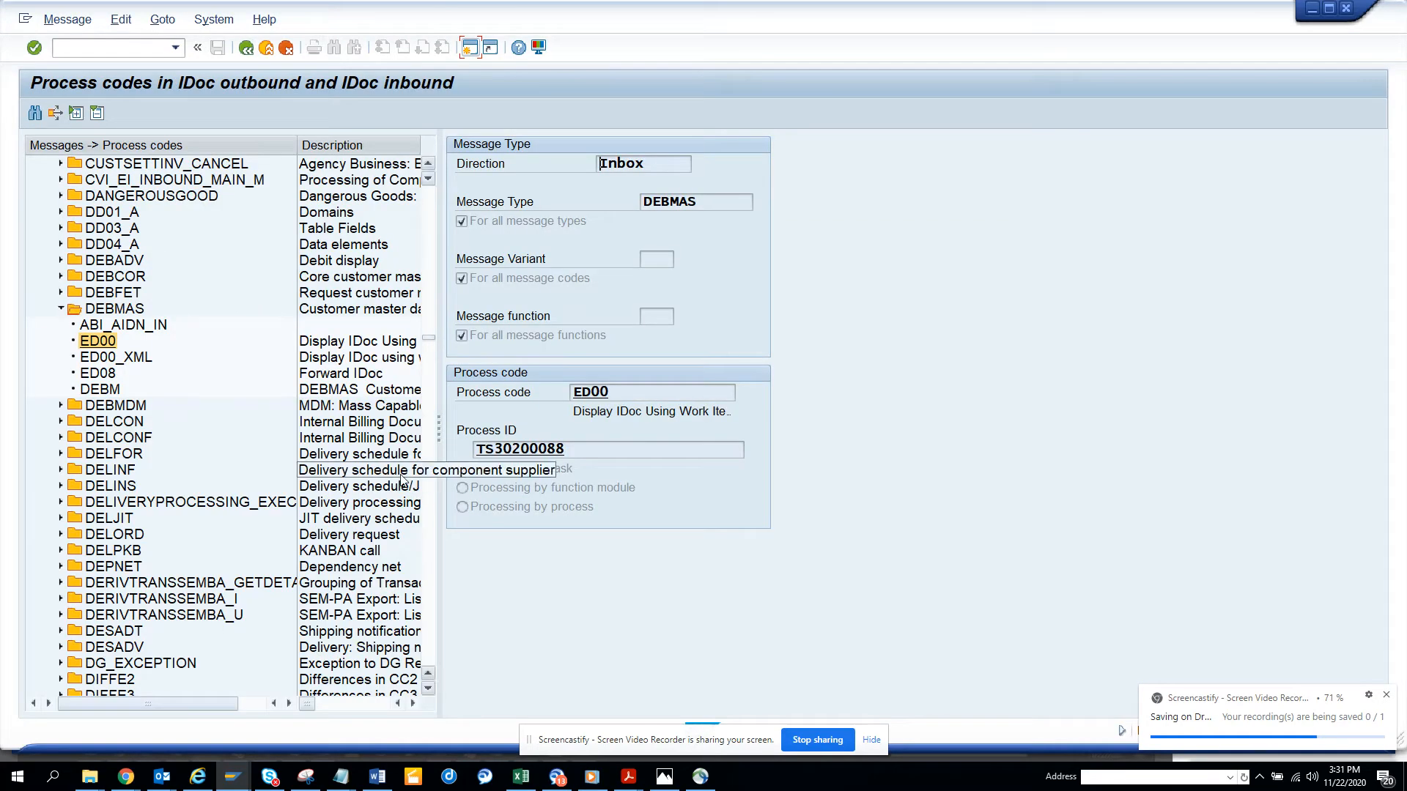
click(116, 356)
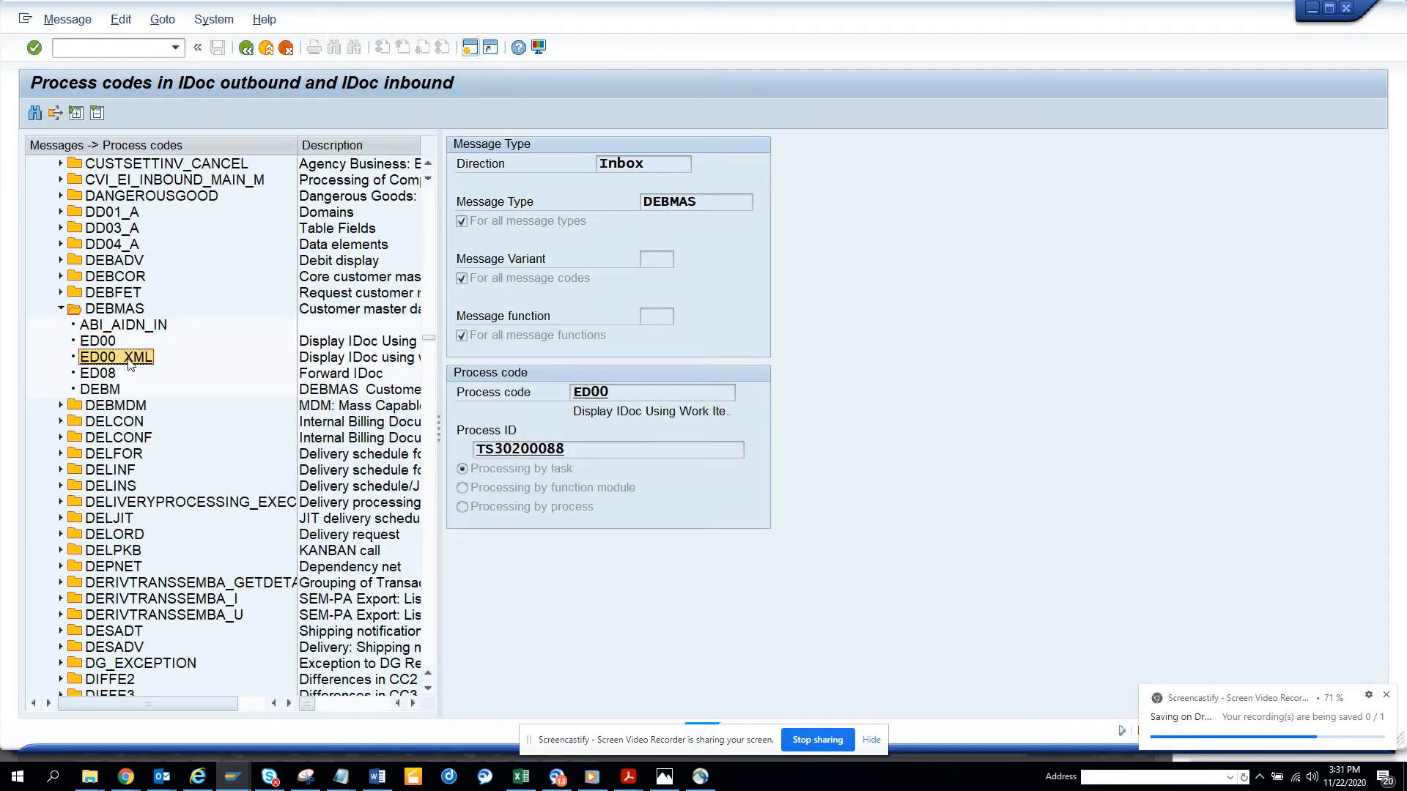
click(117, 356)
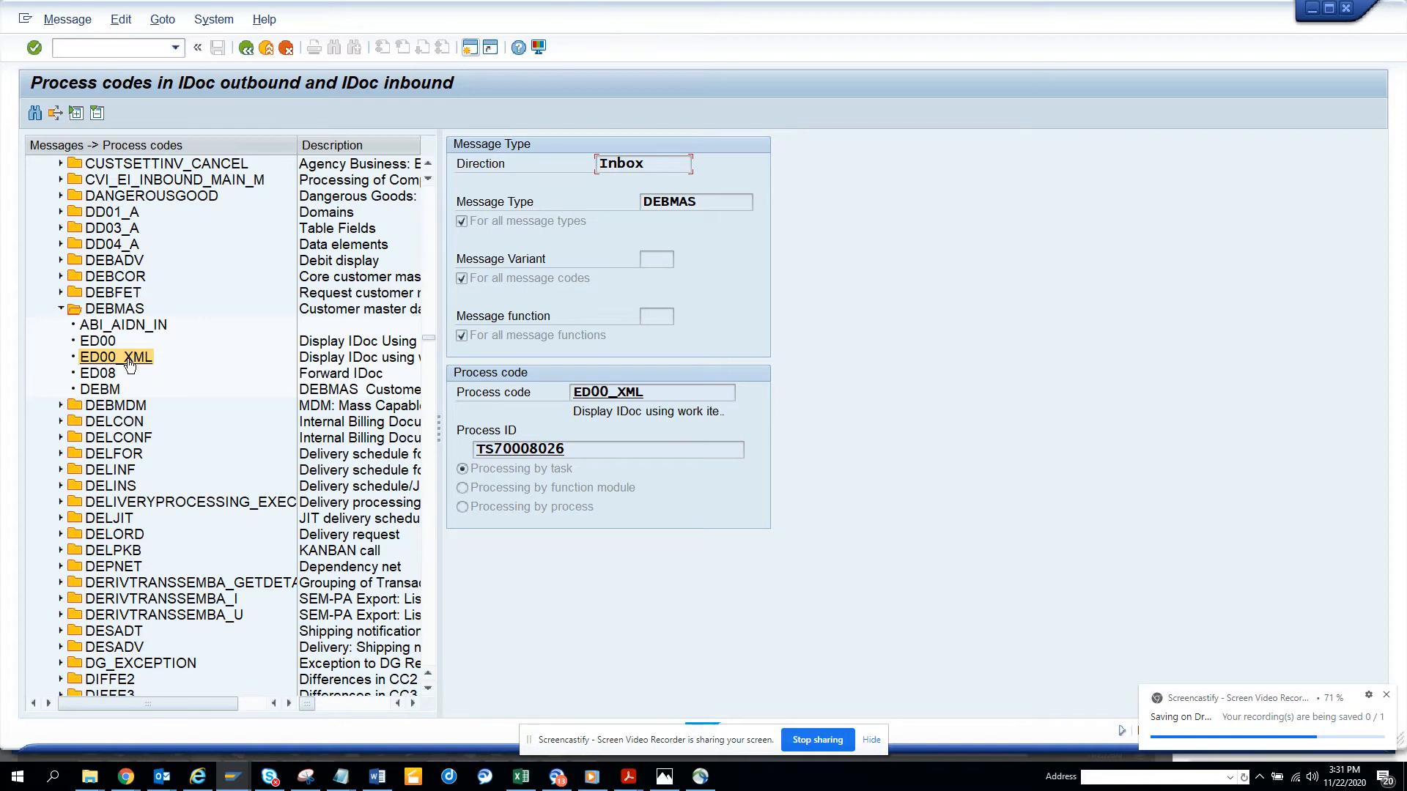
click(123, 324)
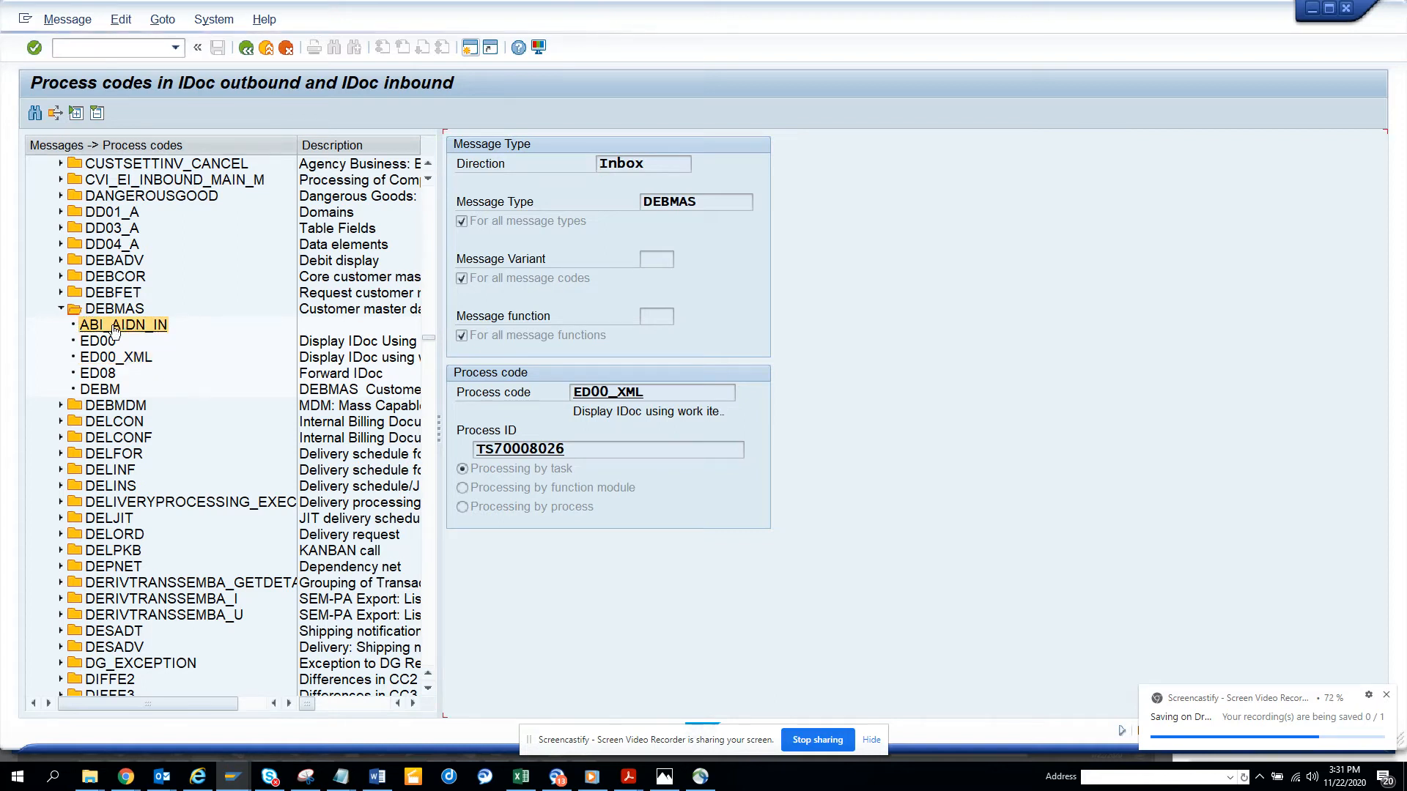
click(123, 324)
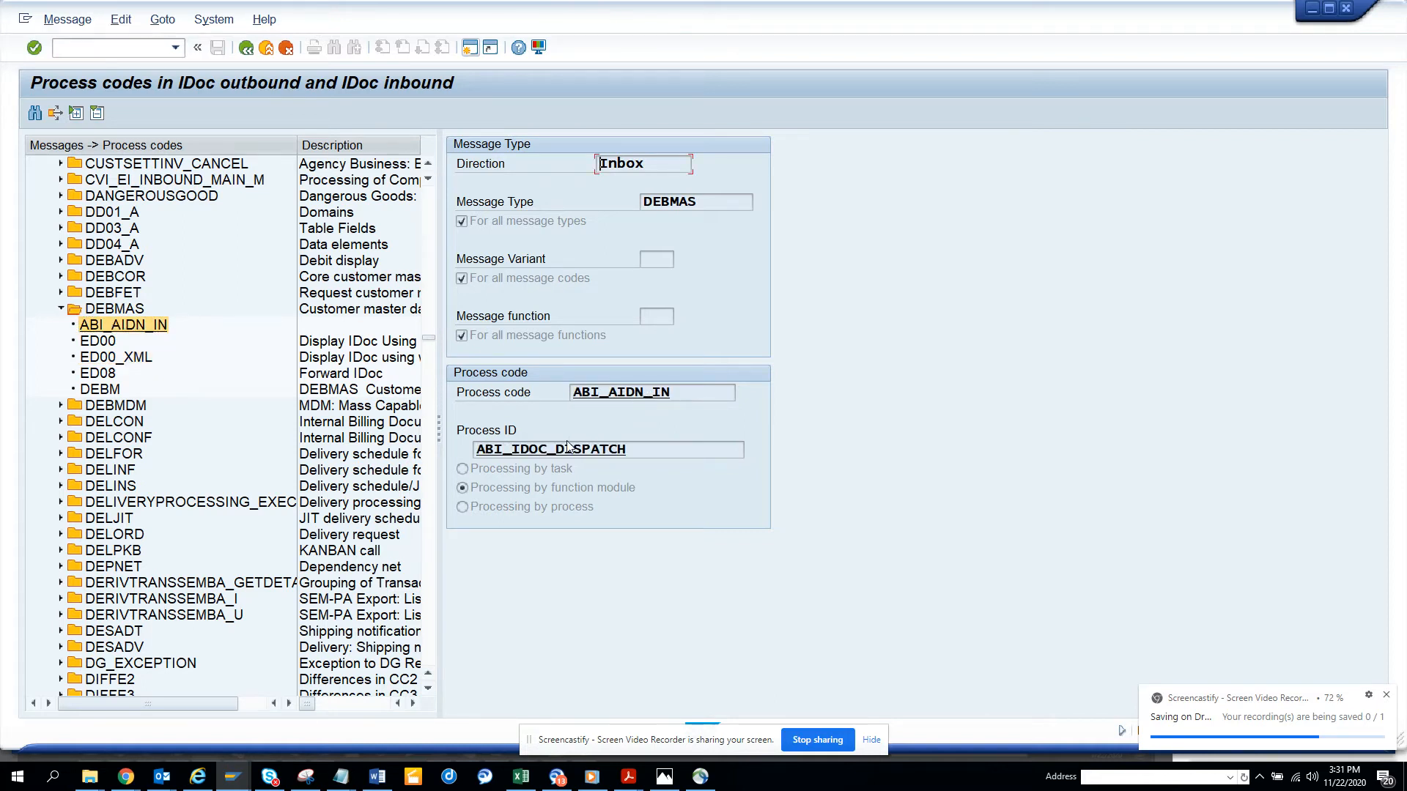
click(100, 389)
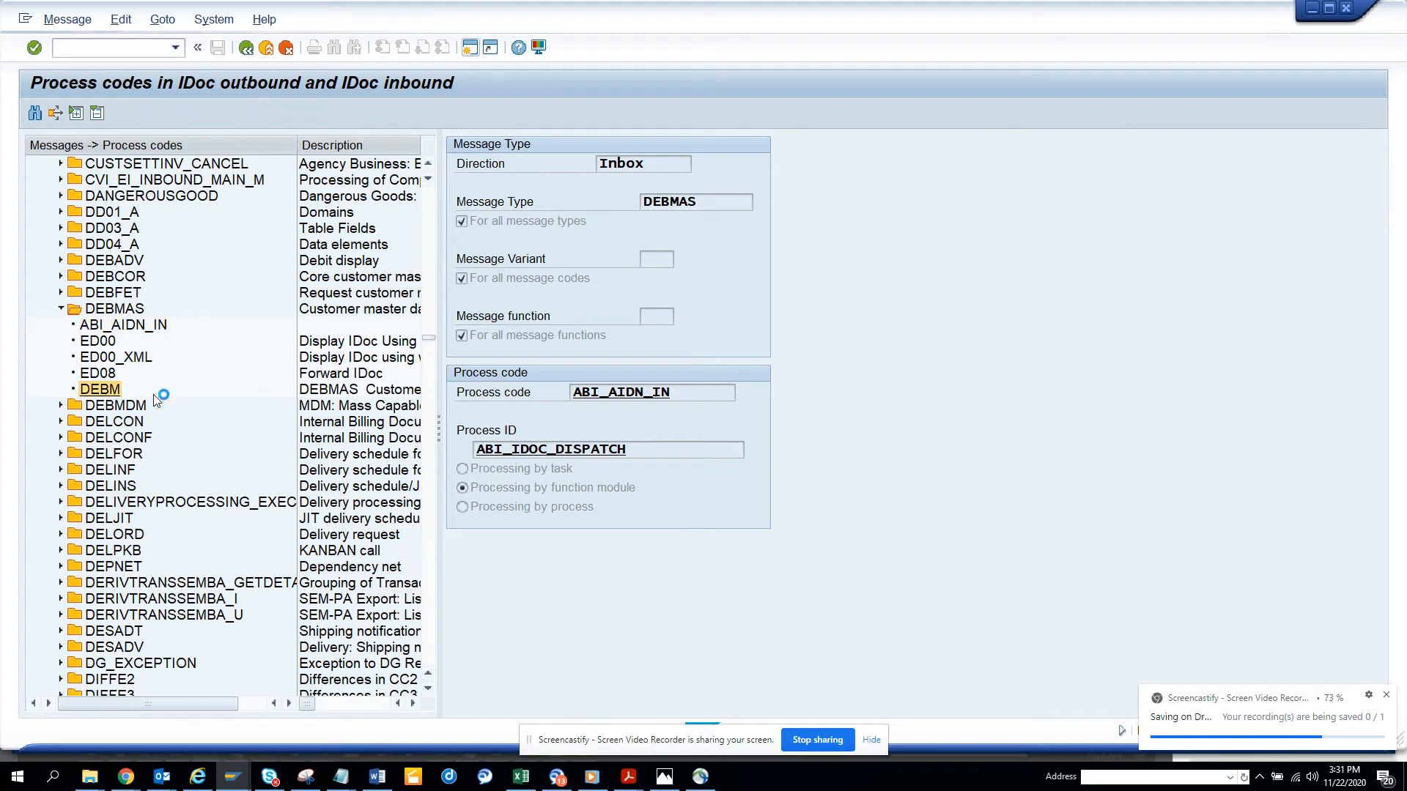
click(100, 388)
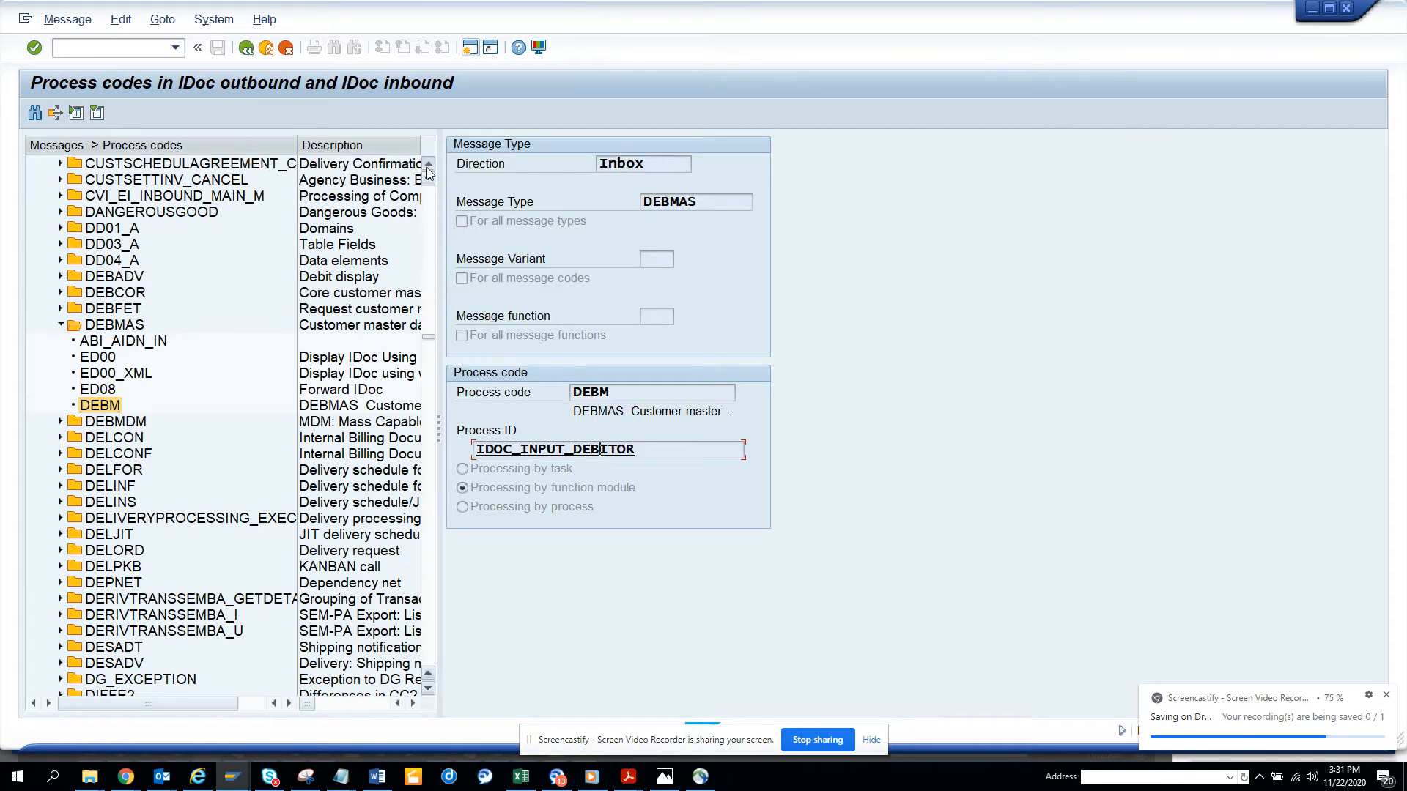
Expand BUPAFS_FS_CREATE_FRM_DA to list ABI_AIDN_IN, ED00, ED00_XML and ED08
scroll(up, 3)
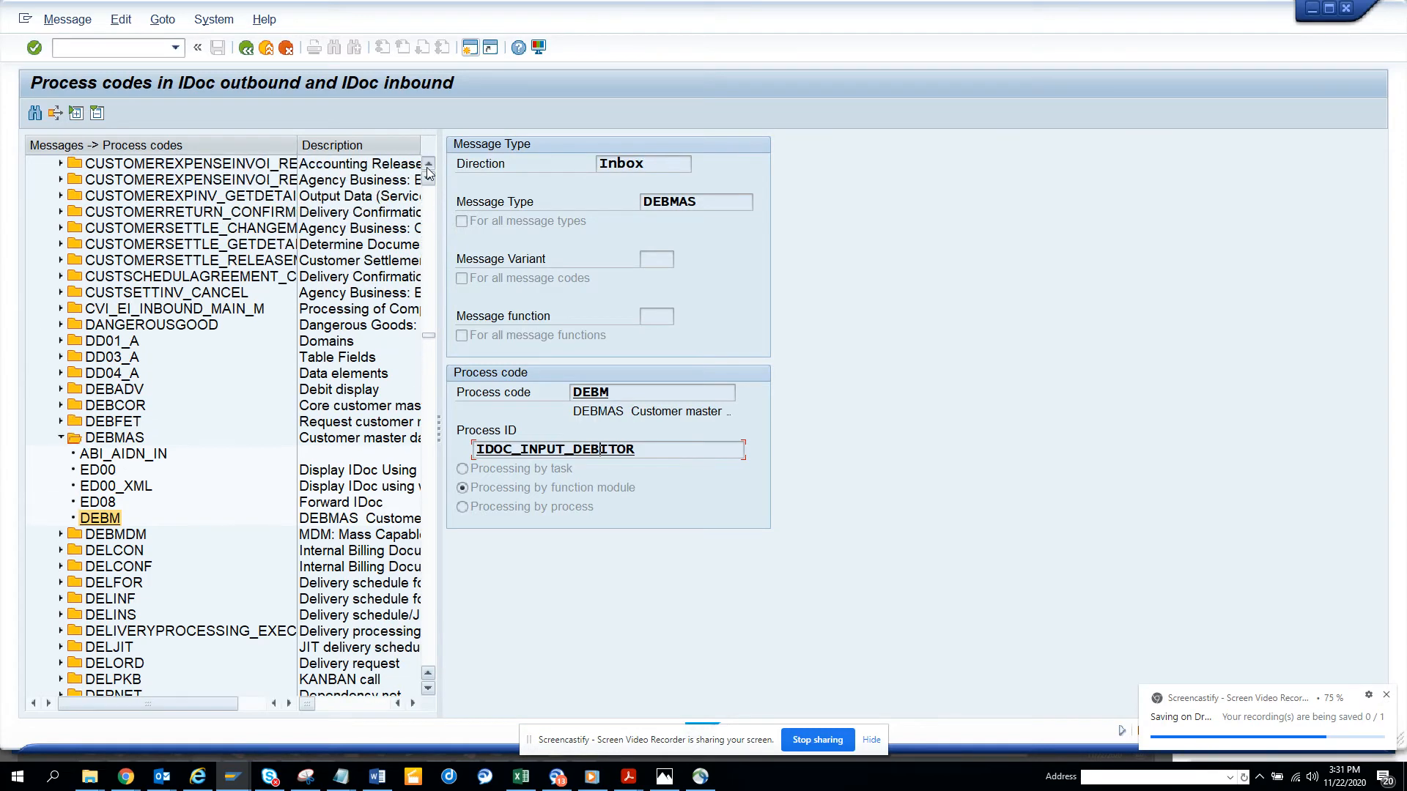
scroll(up, 3)
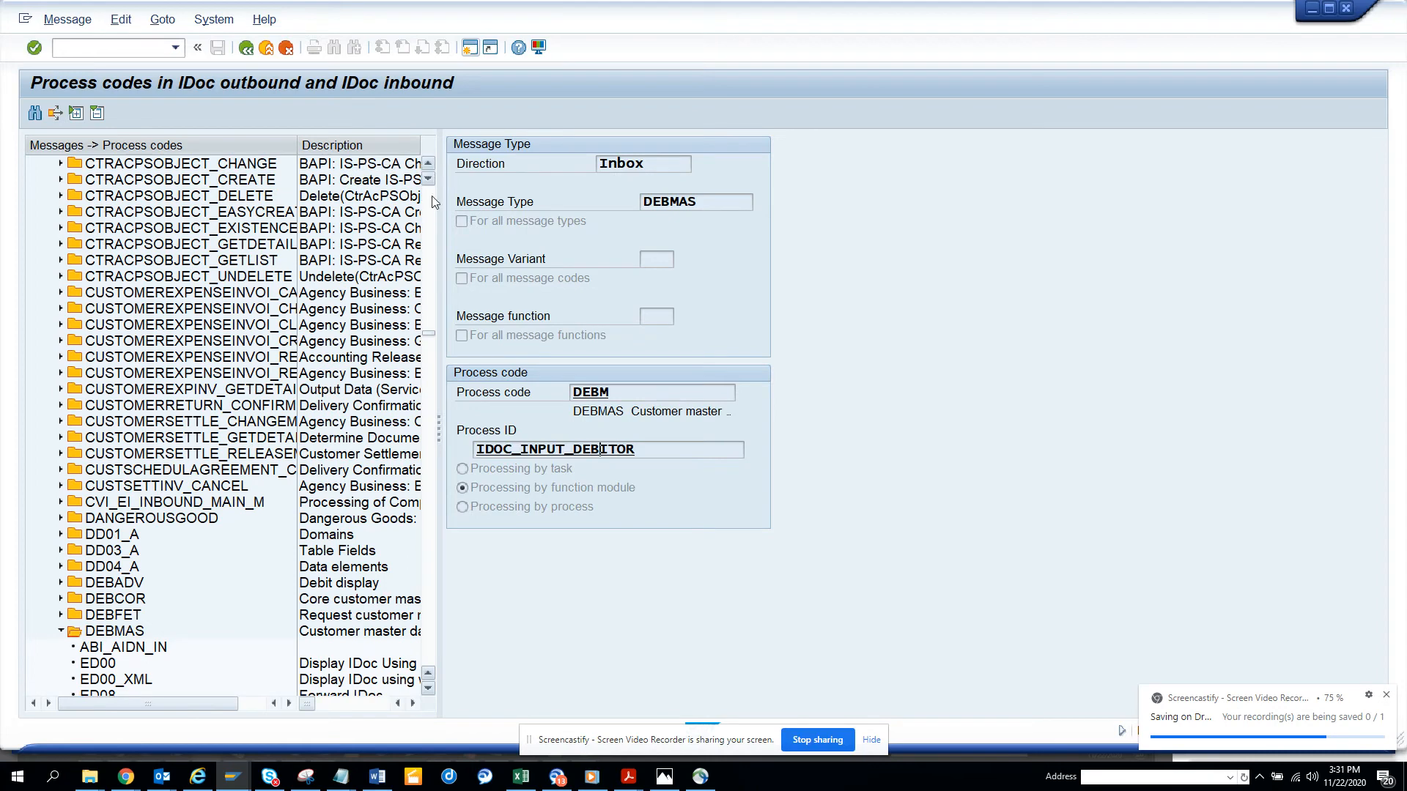
click(205, 324)
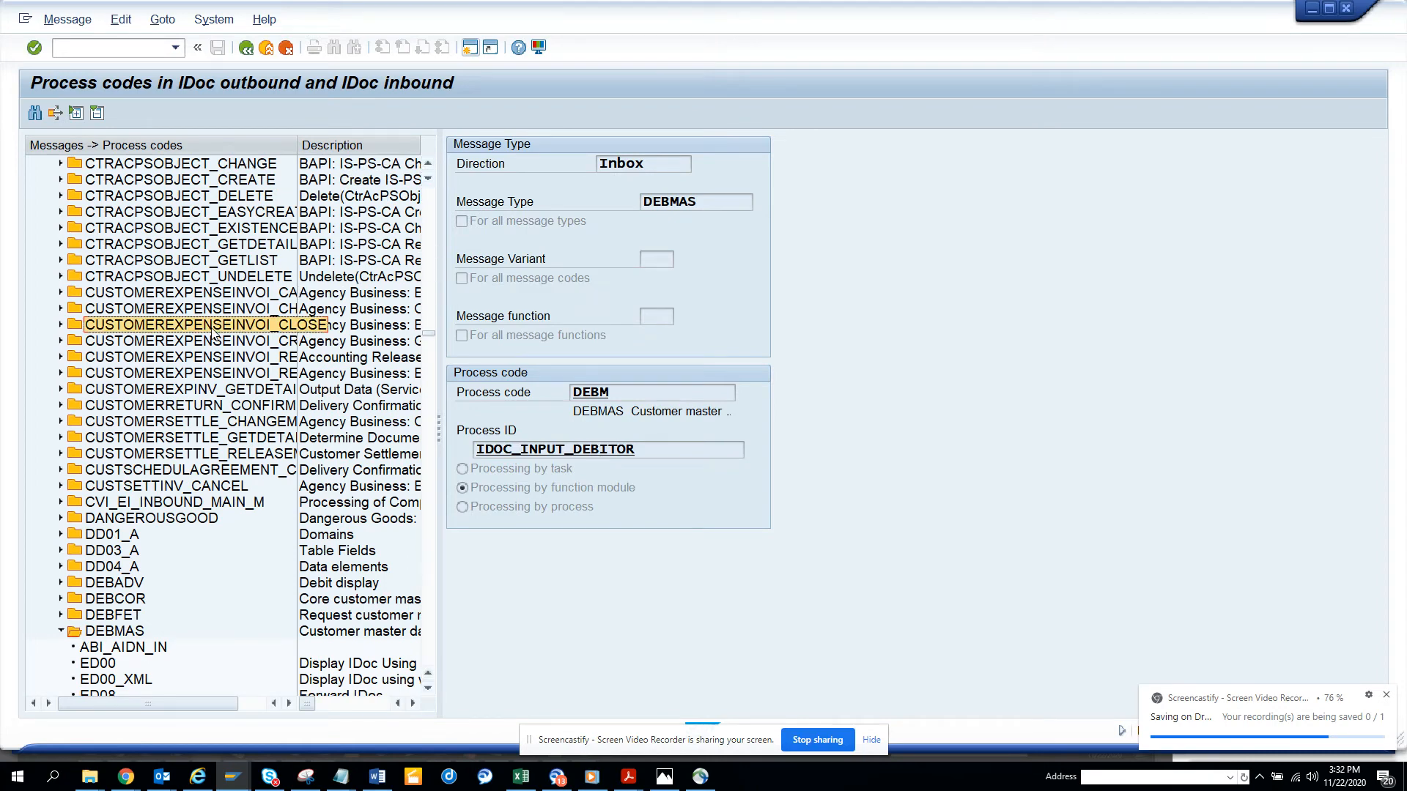
scroll(up, 3)
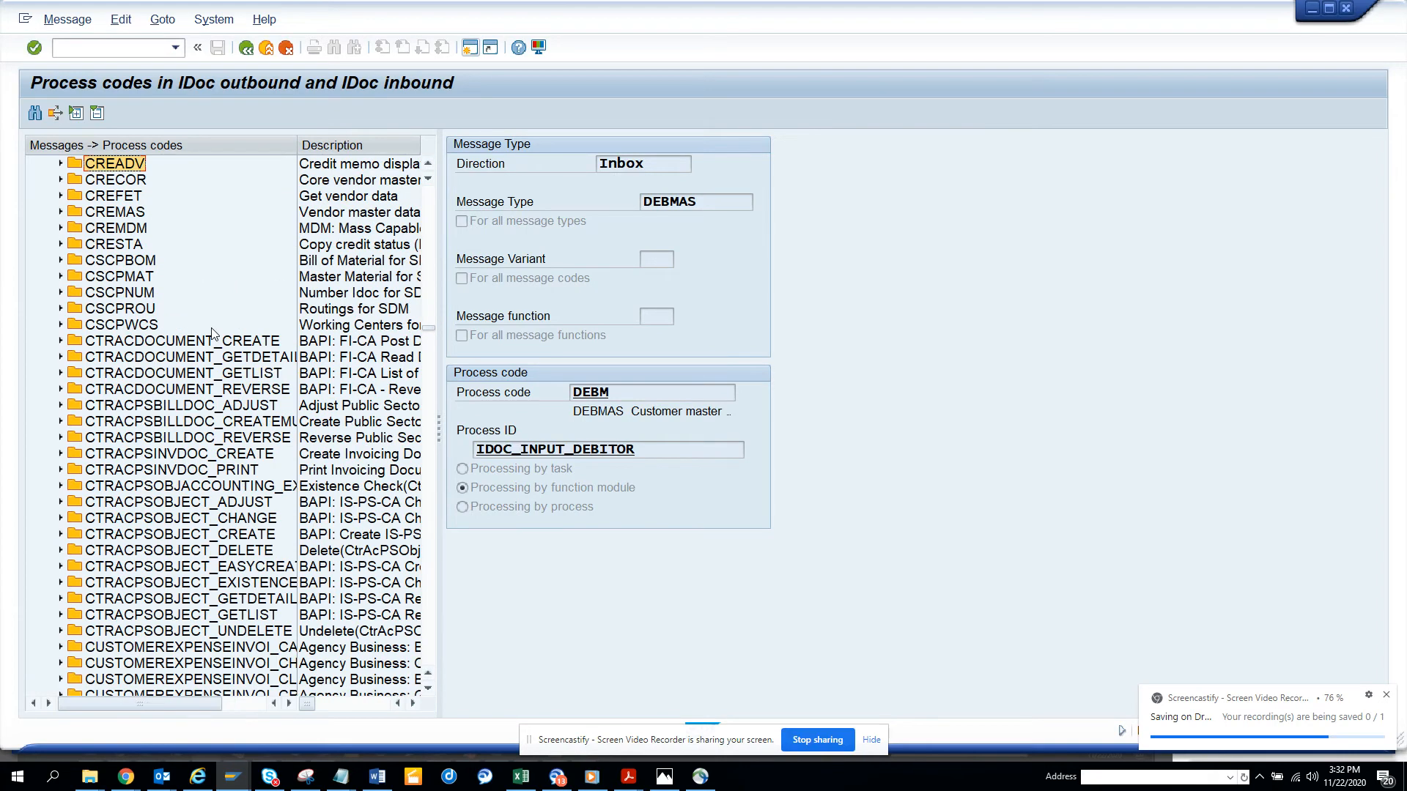
scroll(down, 3)
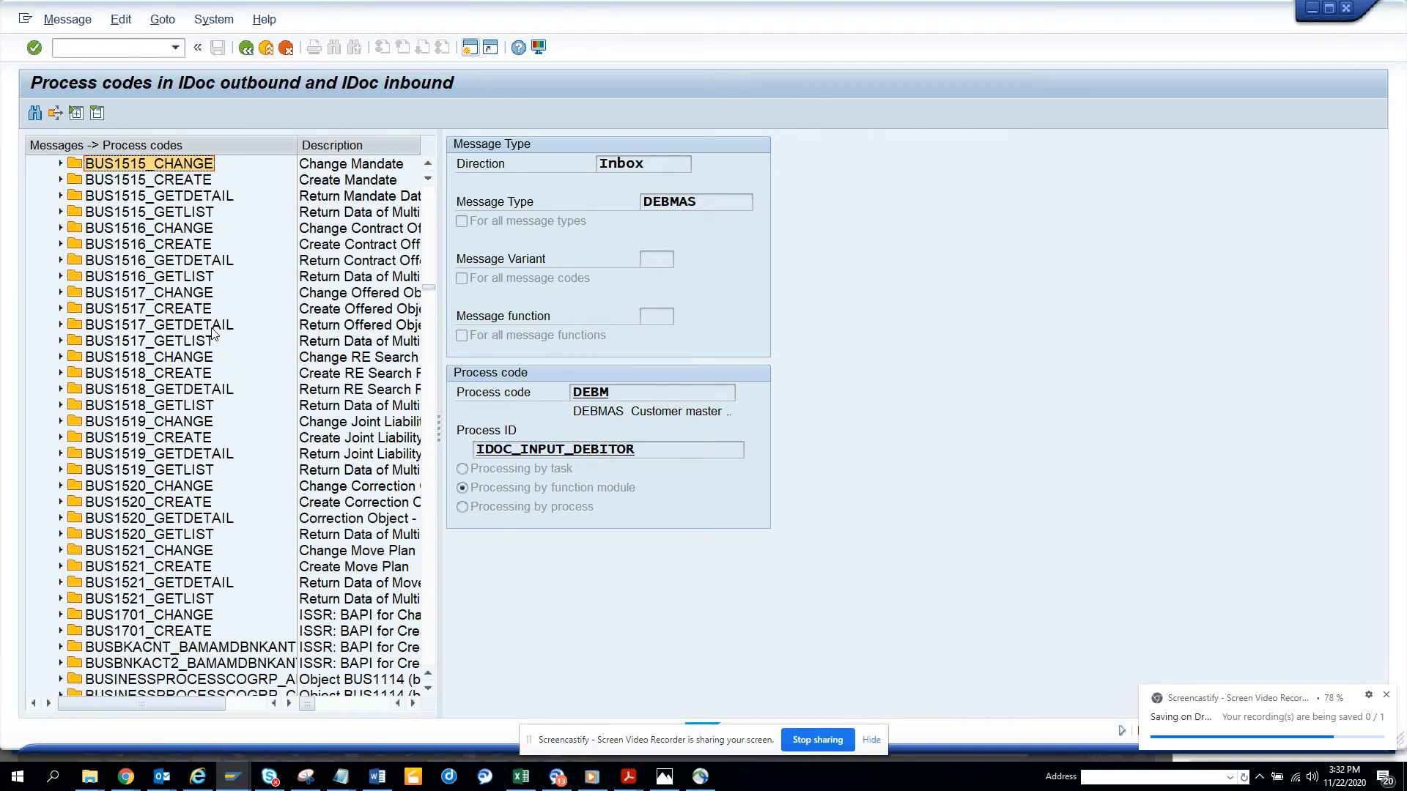
scroll(down, 3)
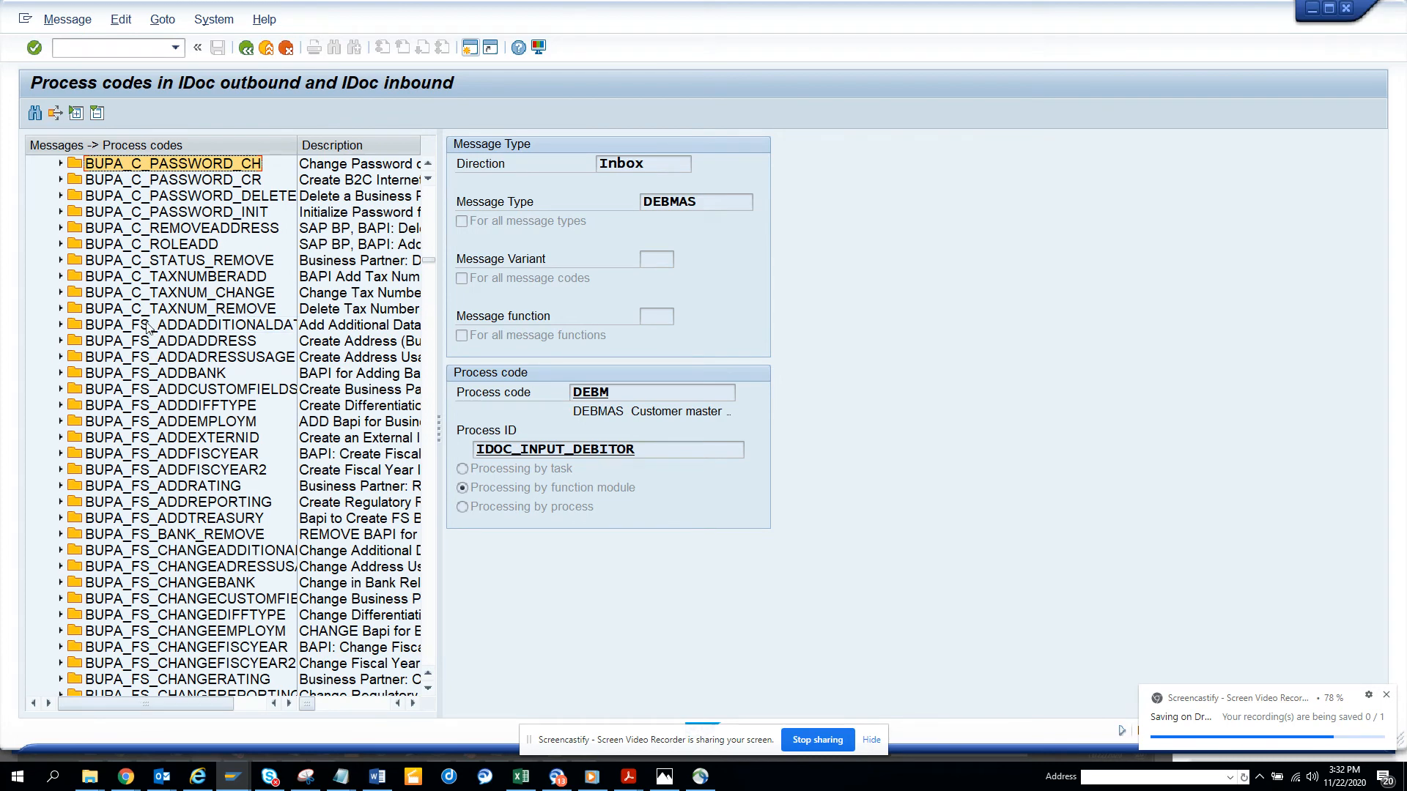
mouse_move(368, 212)
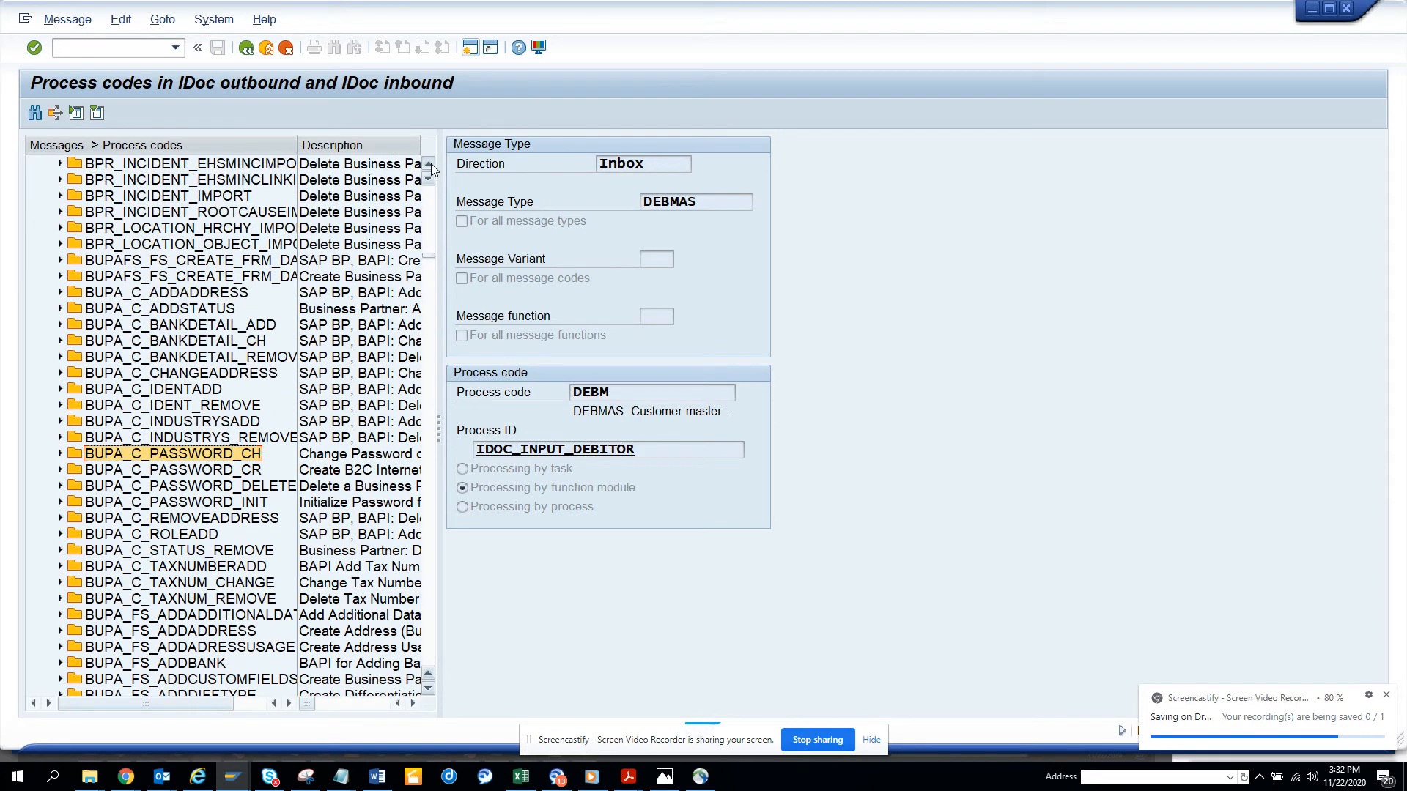
scroll(up, 3)
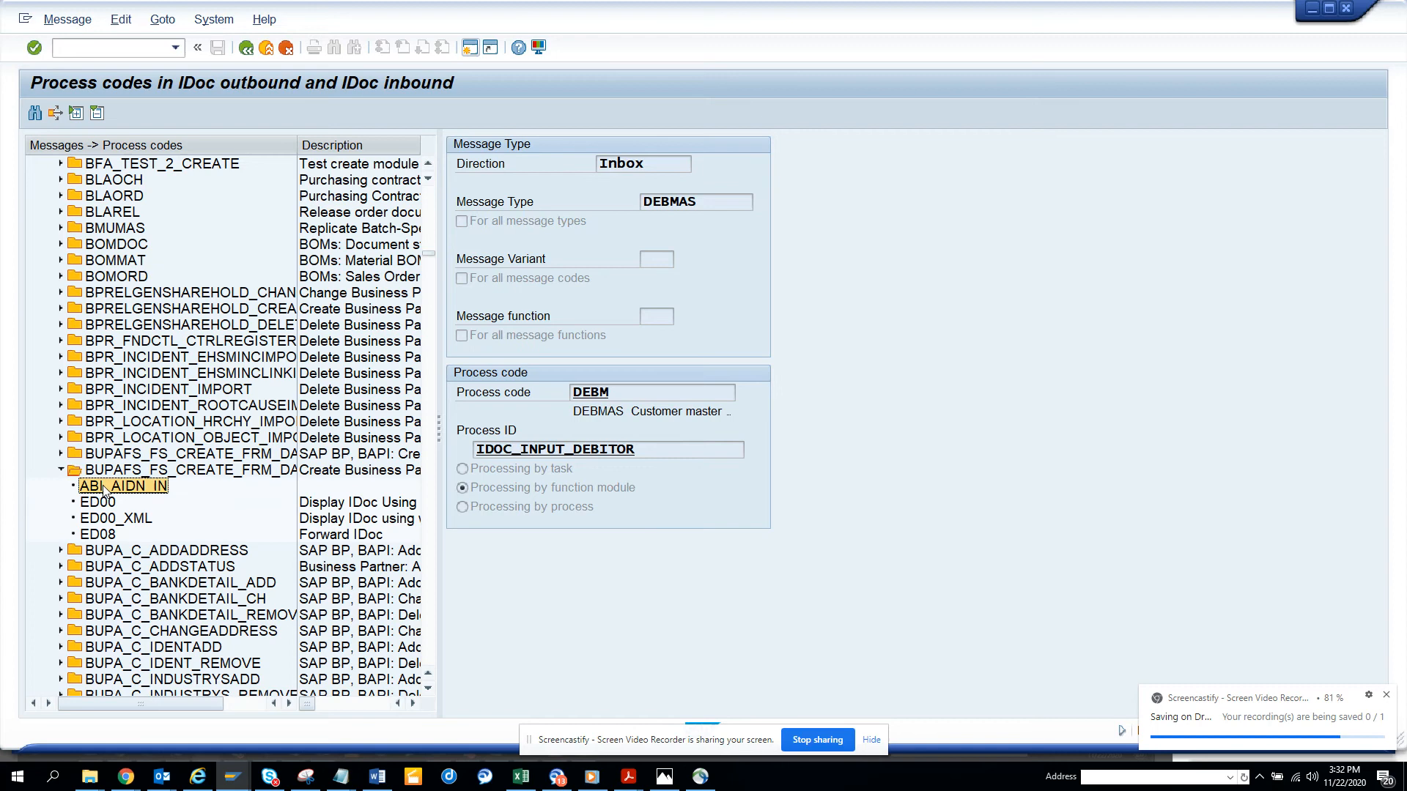
View ABI_AIDN_IN, ED00 and ED08, ending on ED00_XML with task TS70008026
click(124, 485)
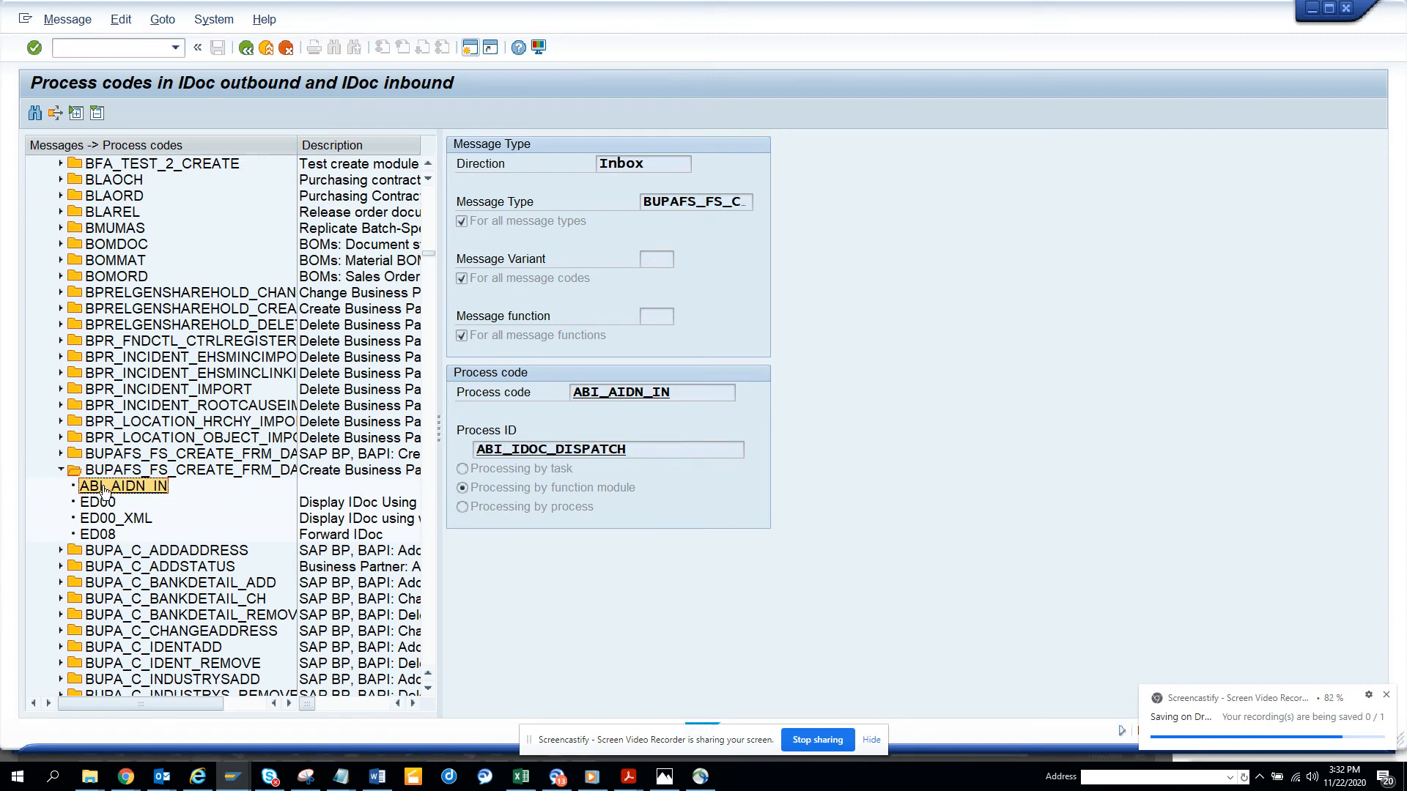
click(104, 501)
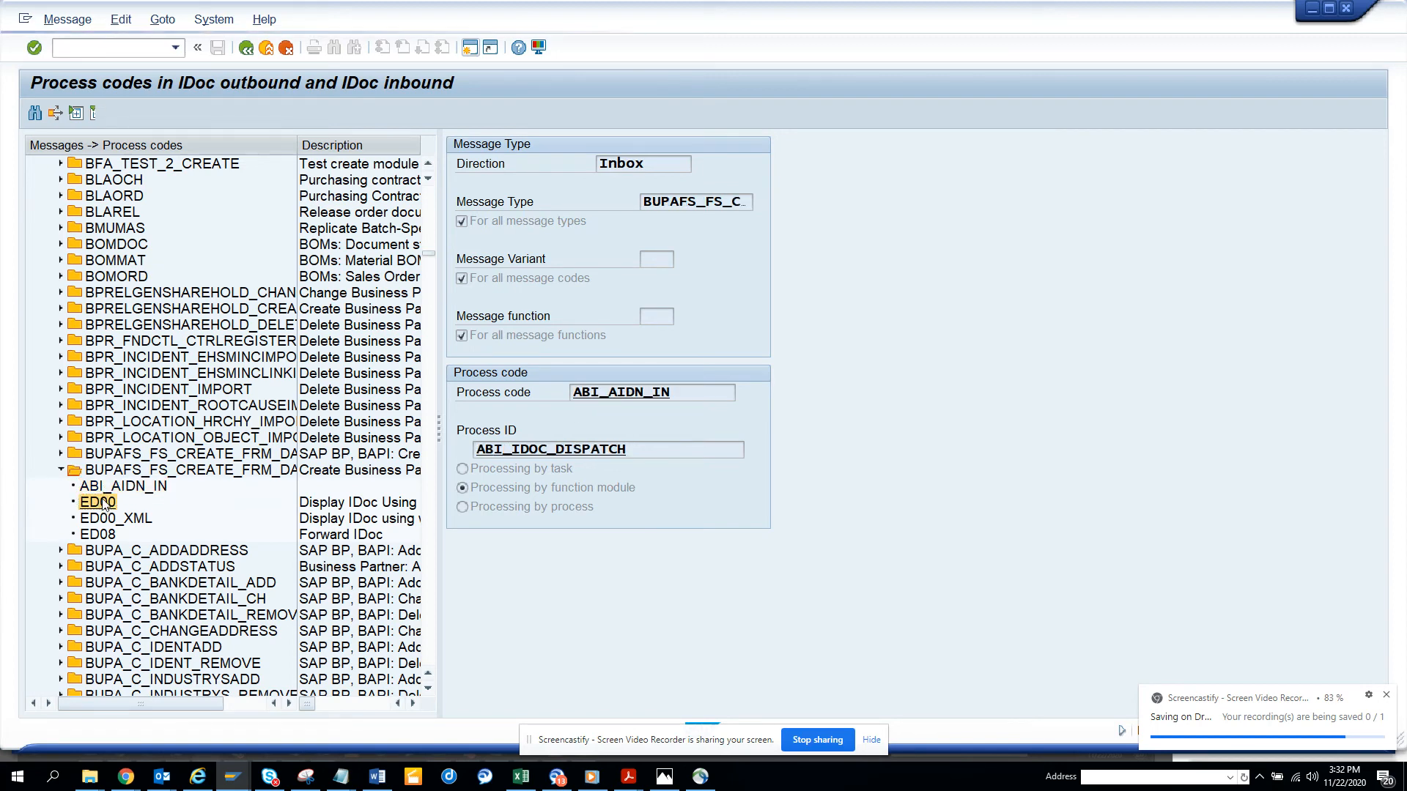
click(98, 501)
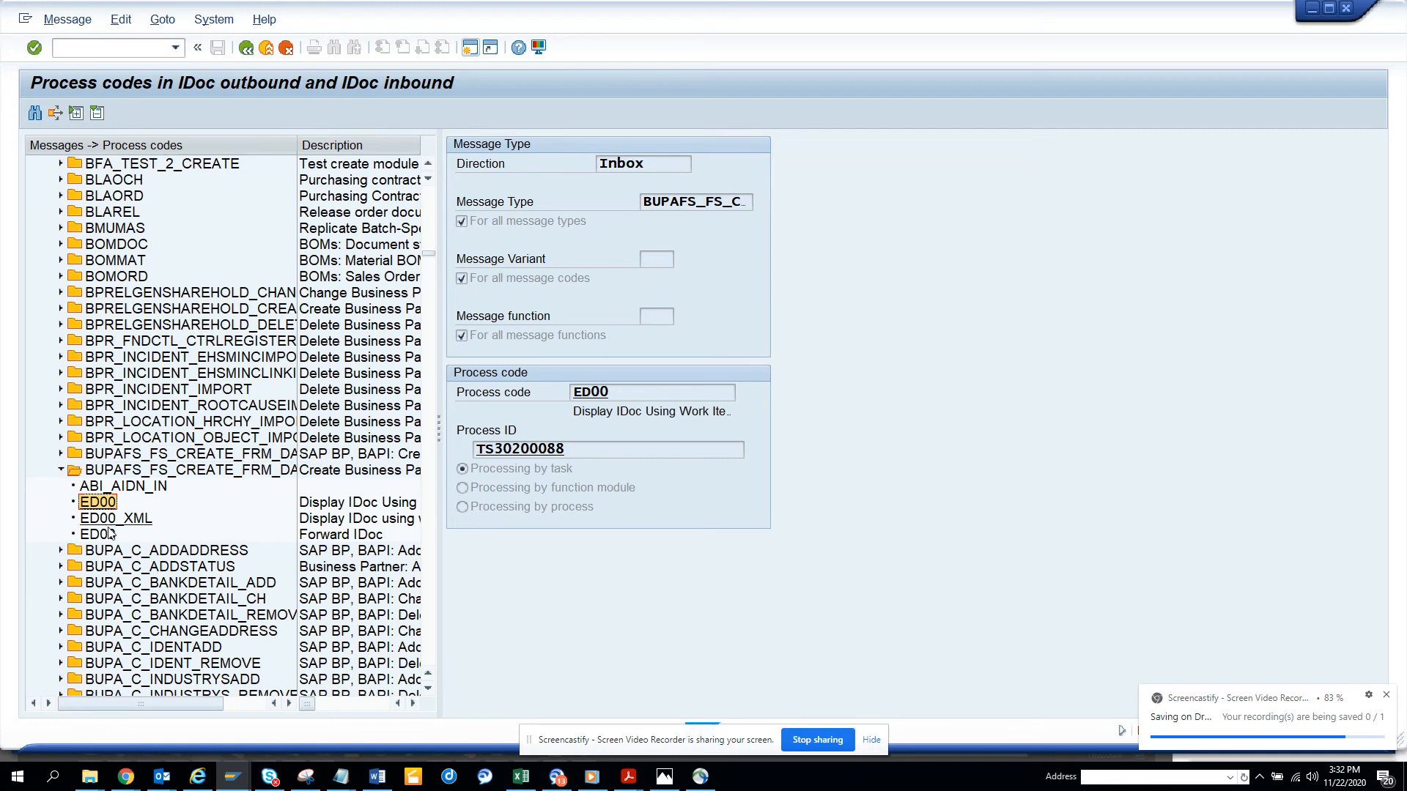
click(97, 535)
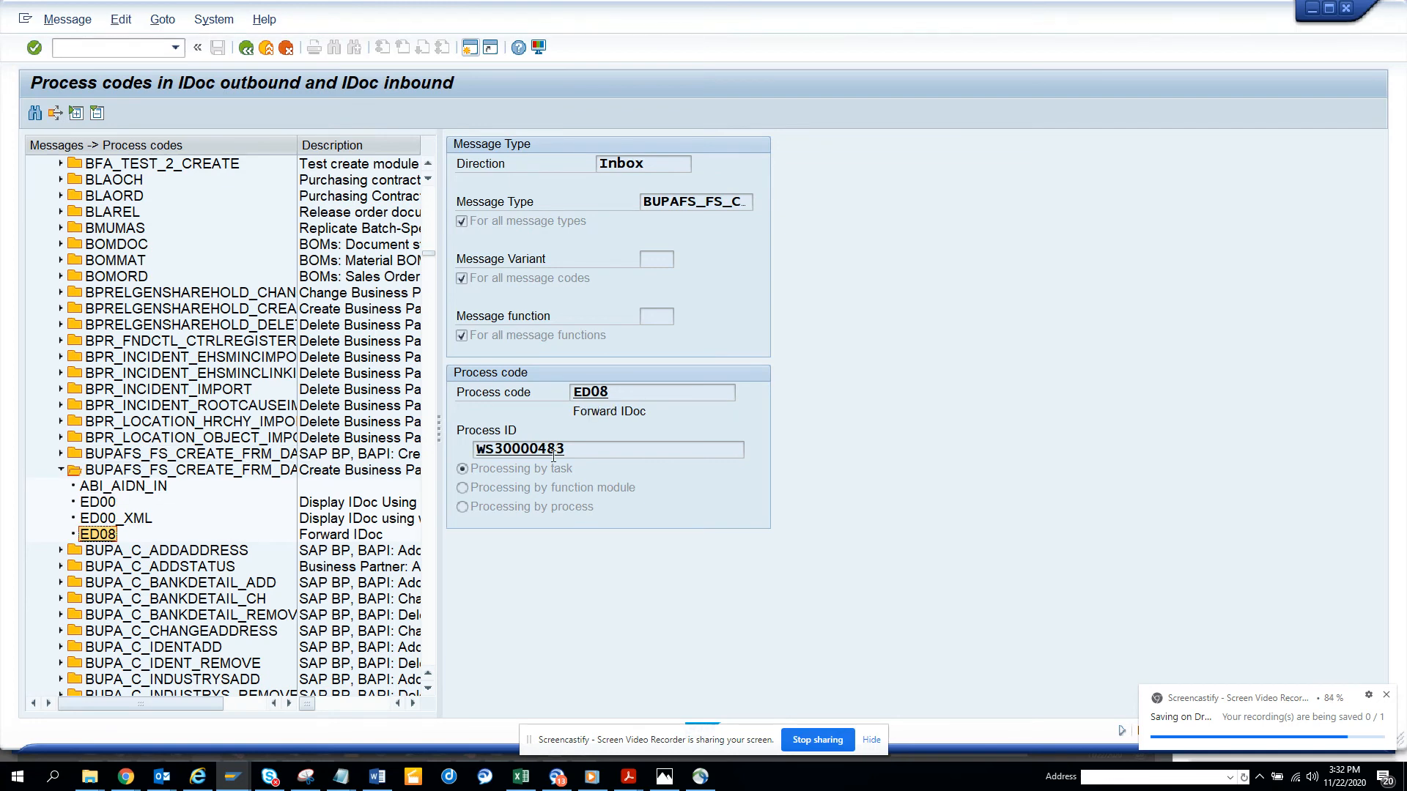
click(115, 518)
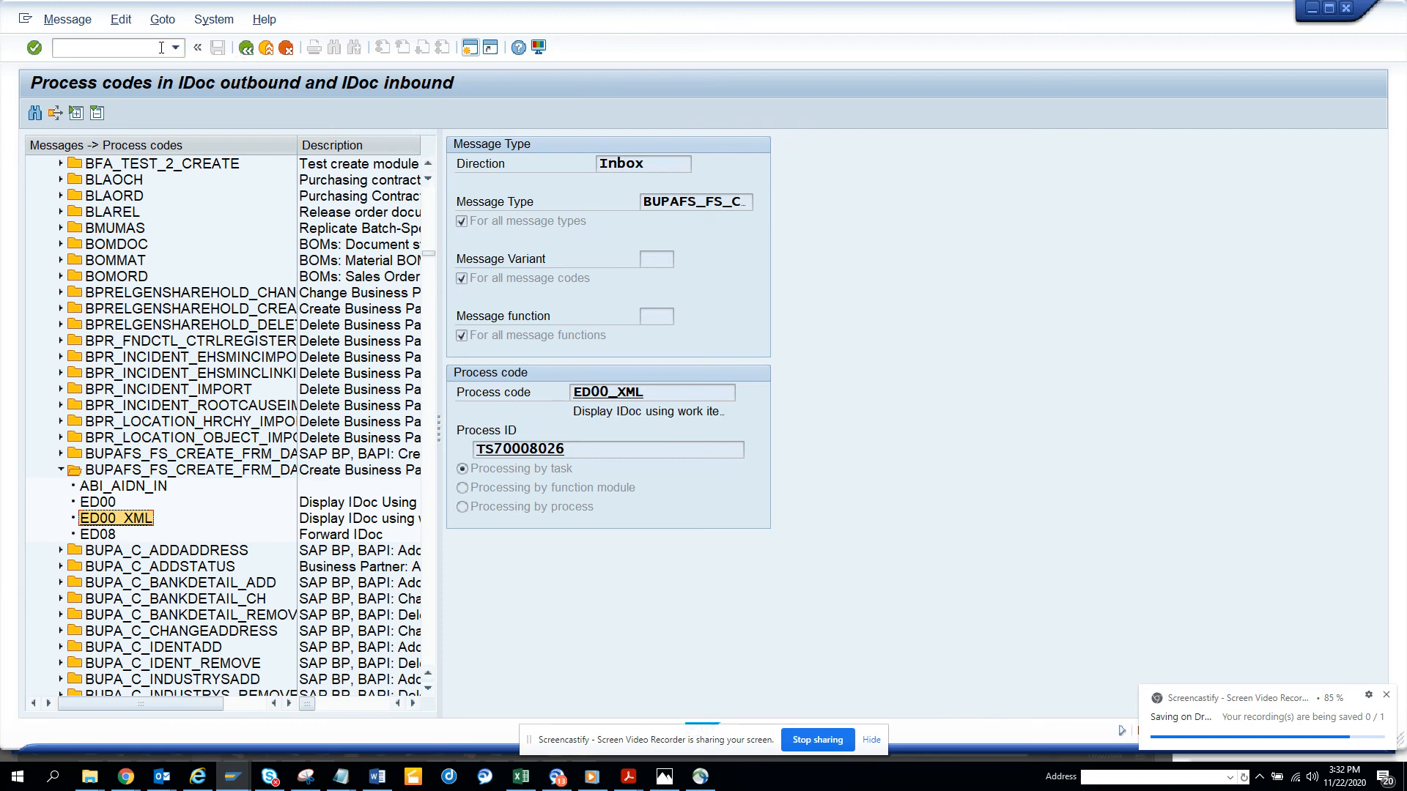
click(175, 47)
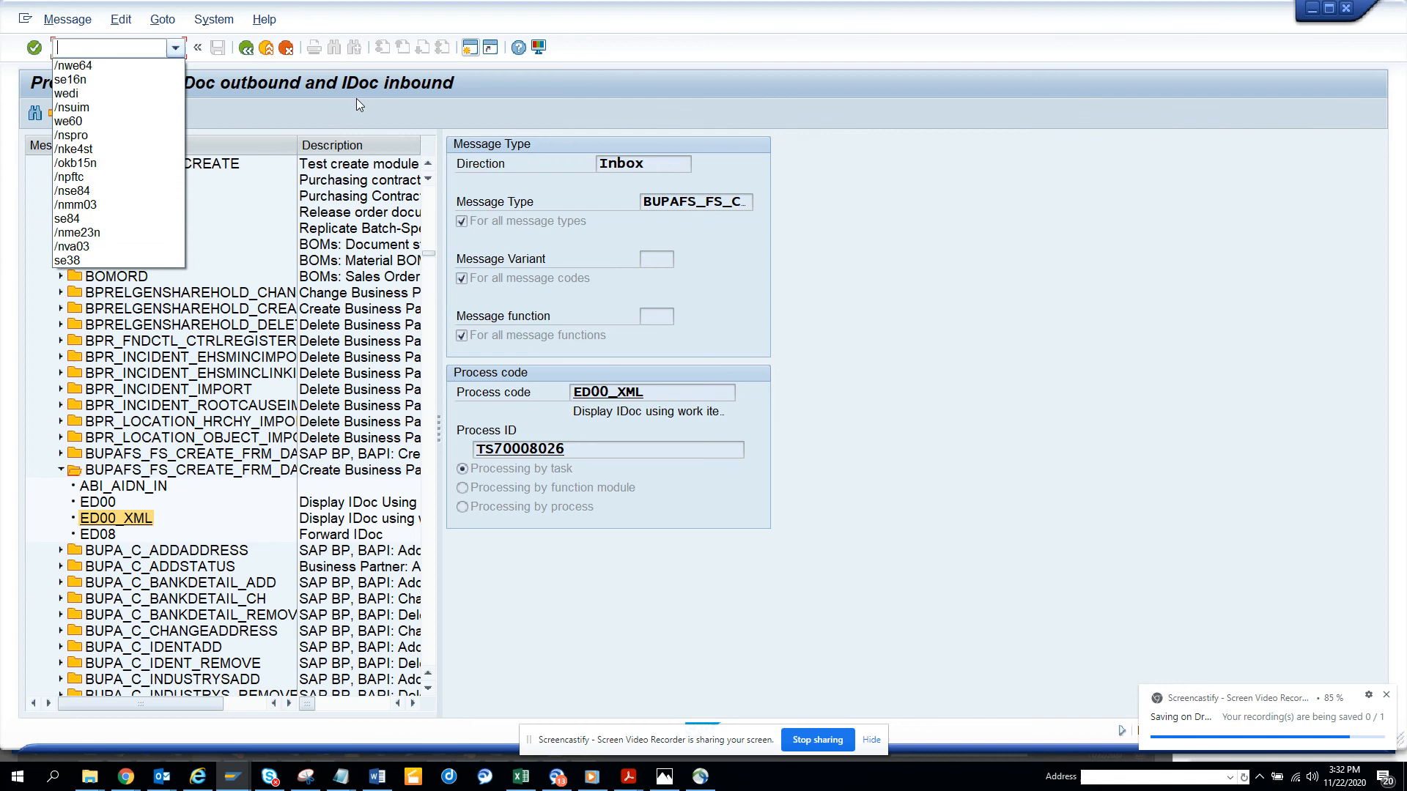
click(452, 372)
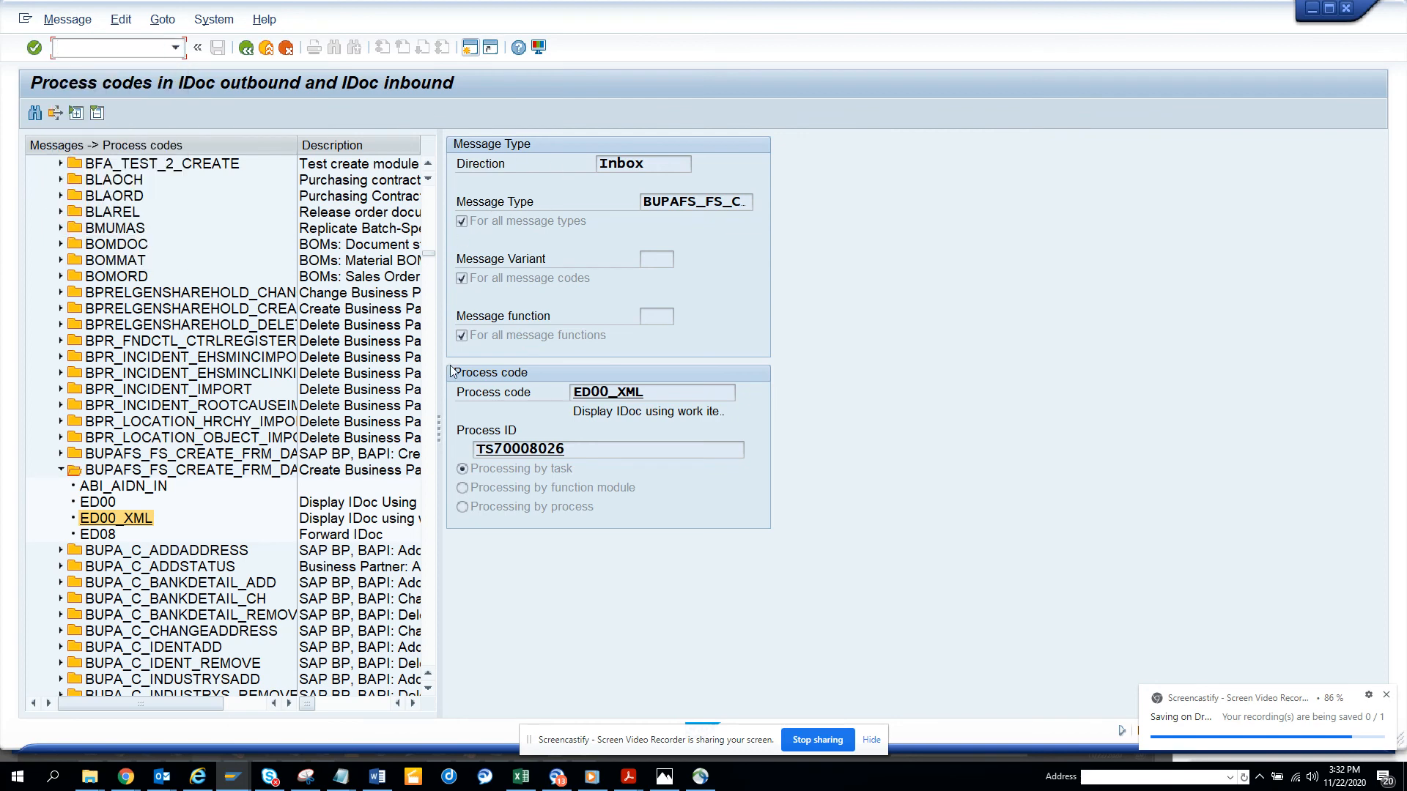
mouse_move(435, 262)
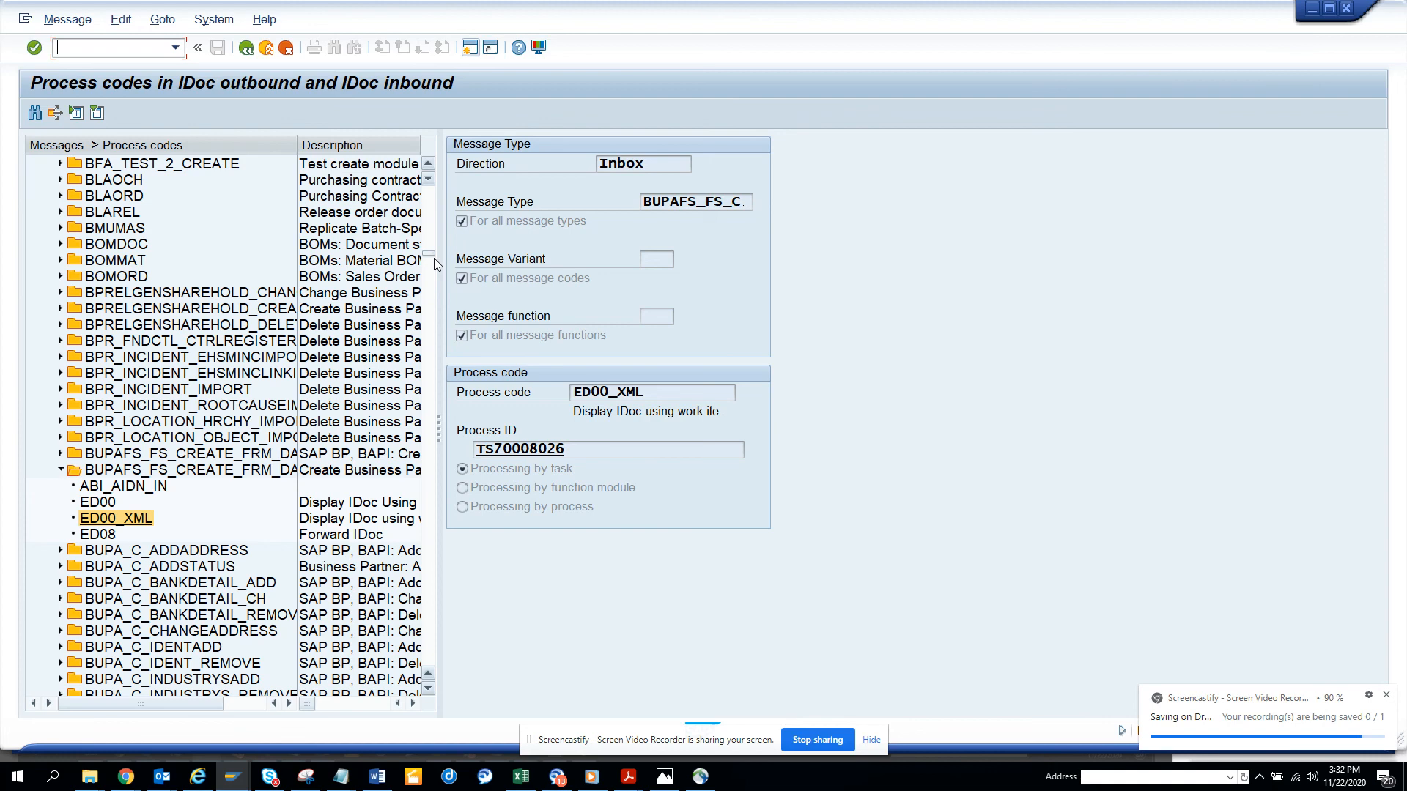
mouse_move(666, 499)
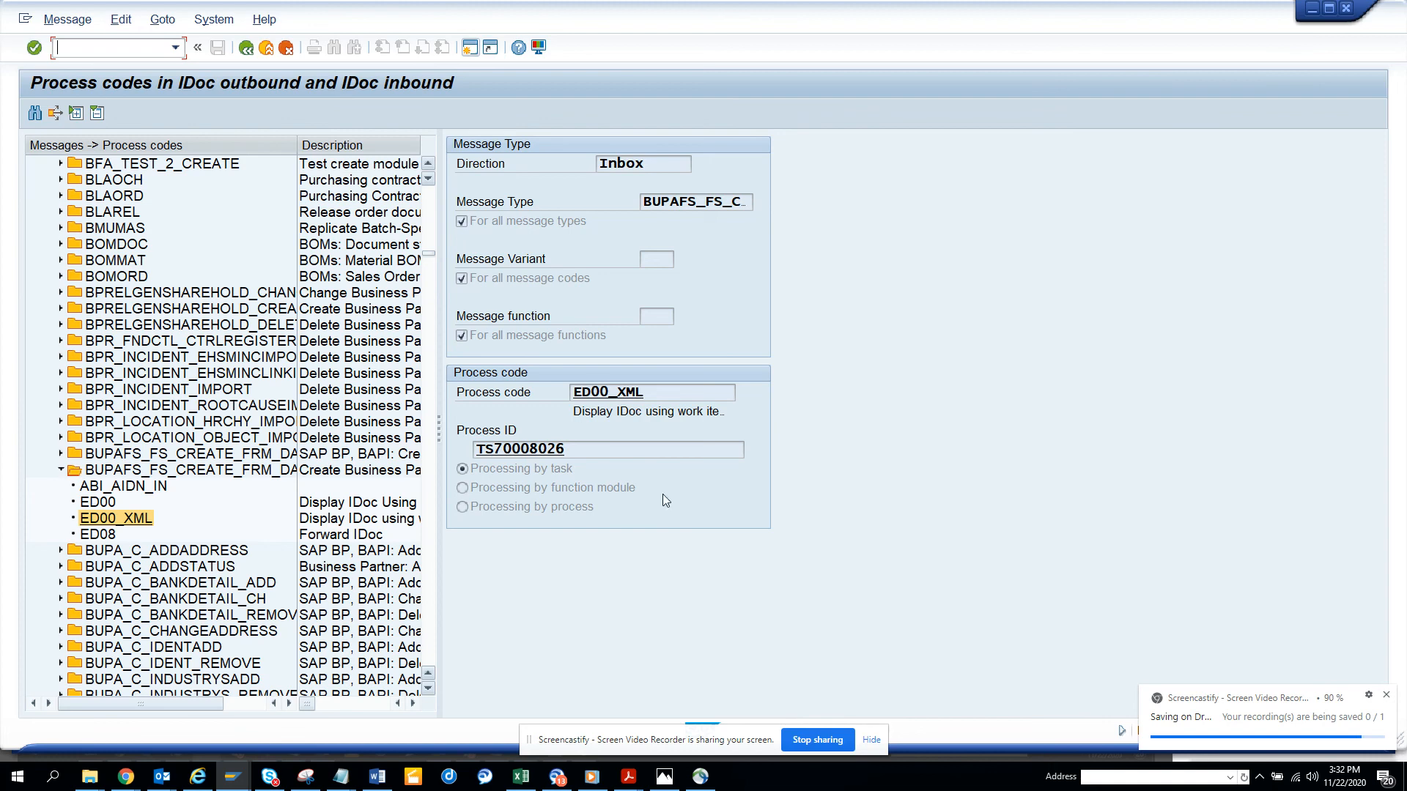